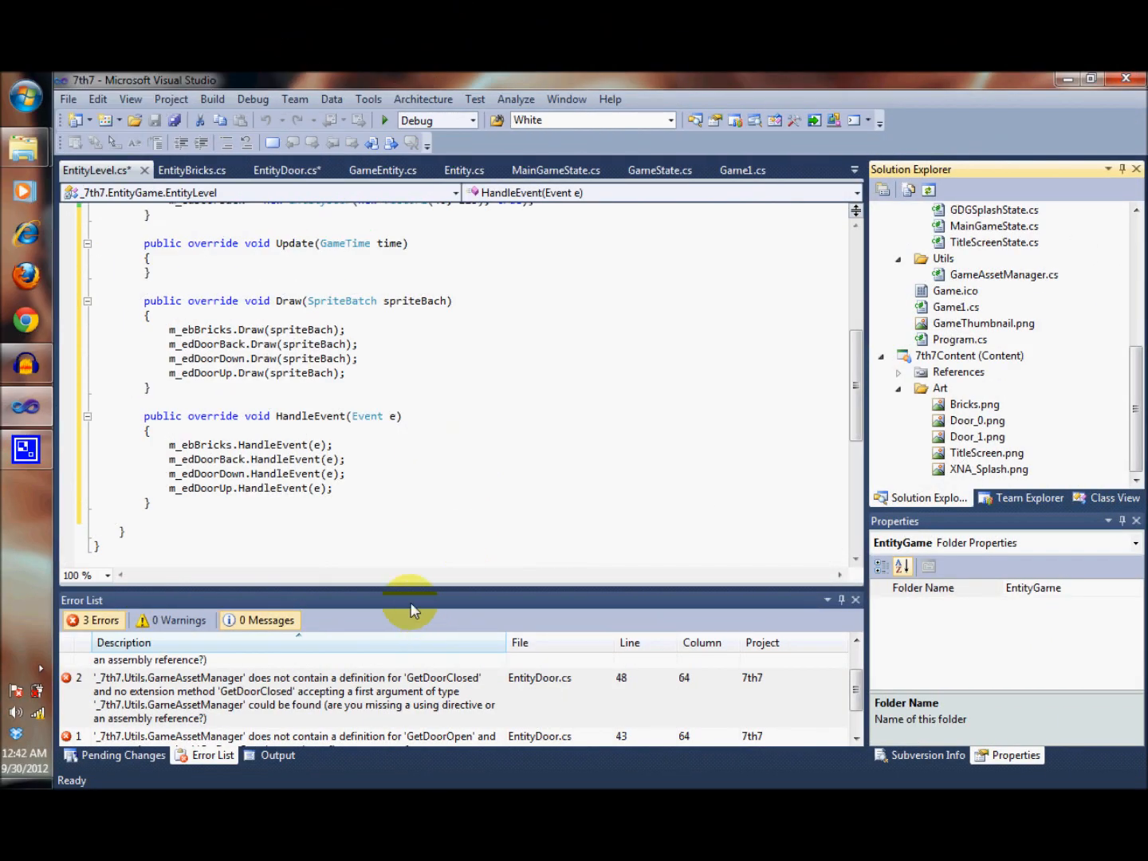
Jump from the GetDoorClosed error in the Error List to EntityDoor.cs line 48.
{"action": "left_click", "coordinate": [303, 697]}
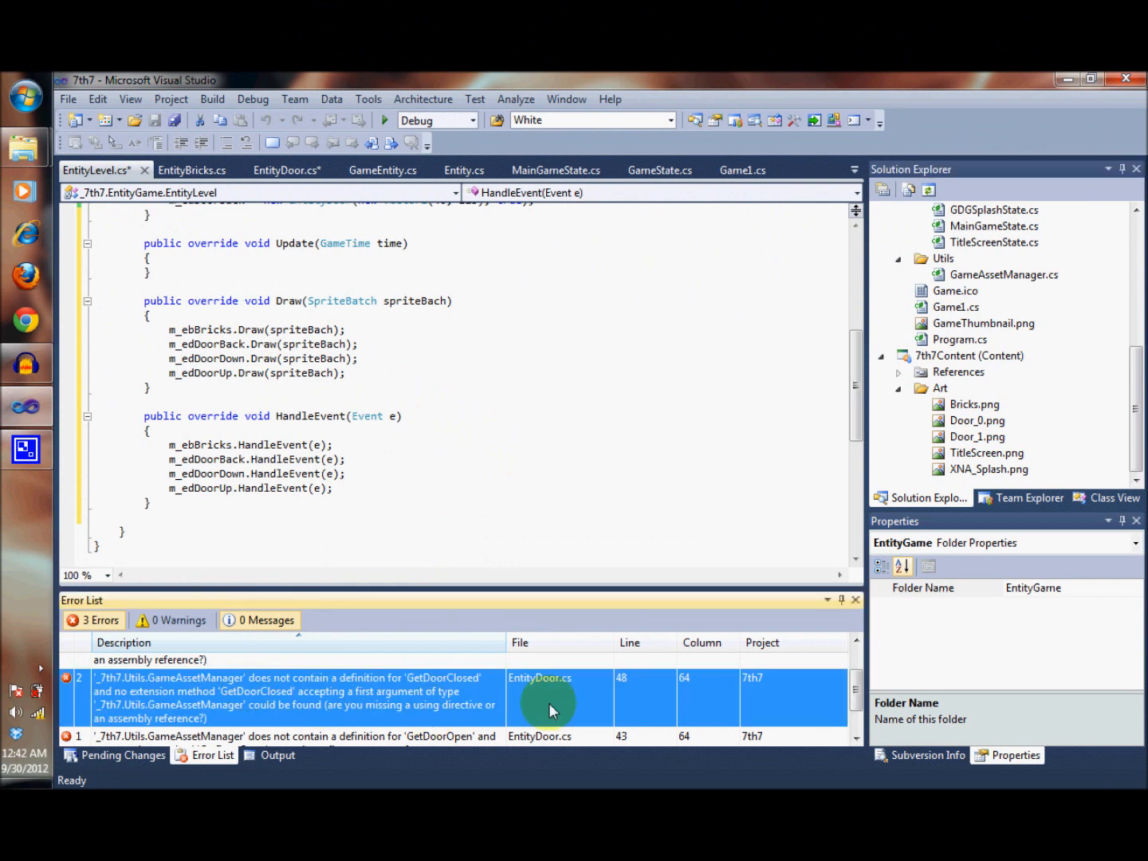
{"action": "double_click", "coordinate": [548, 697]}
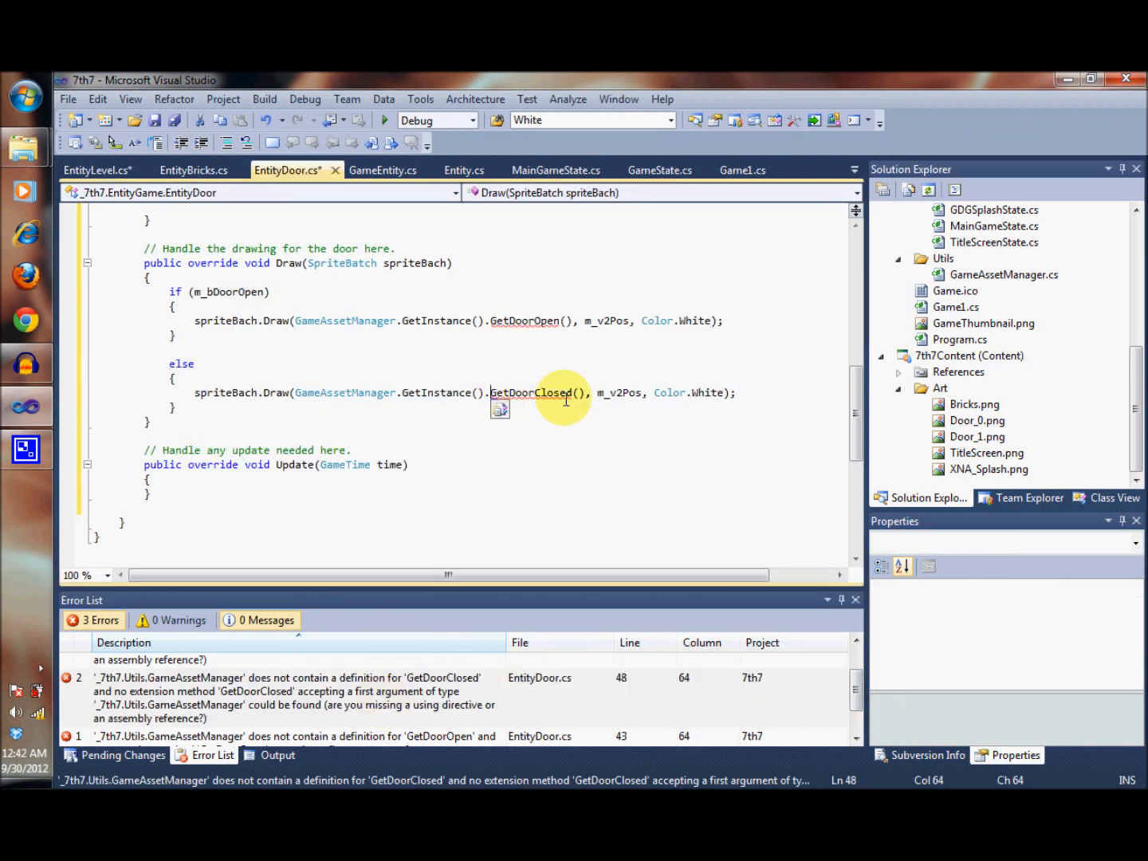
{"action": "mouse_move", "coordinate": [996, 291]}
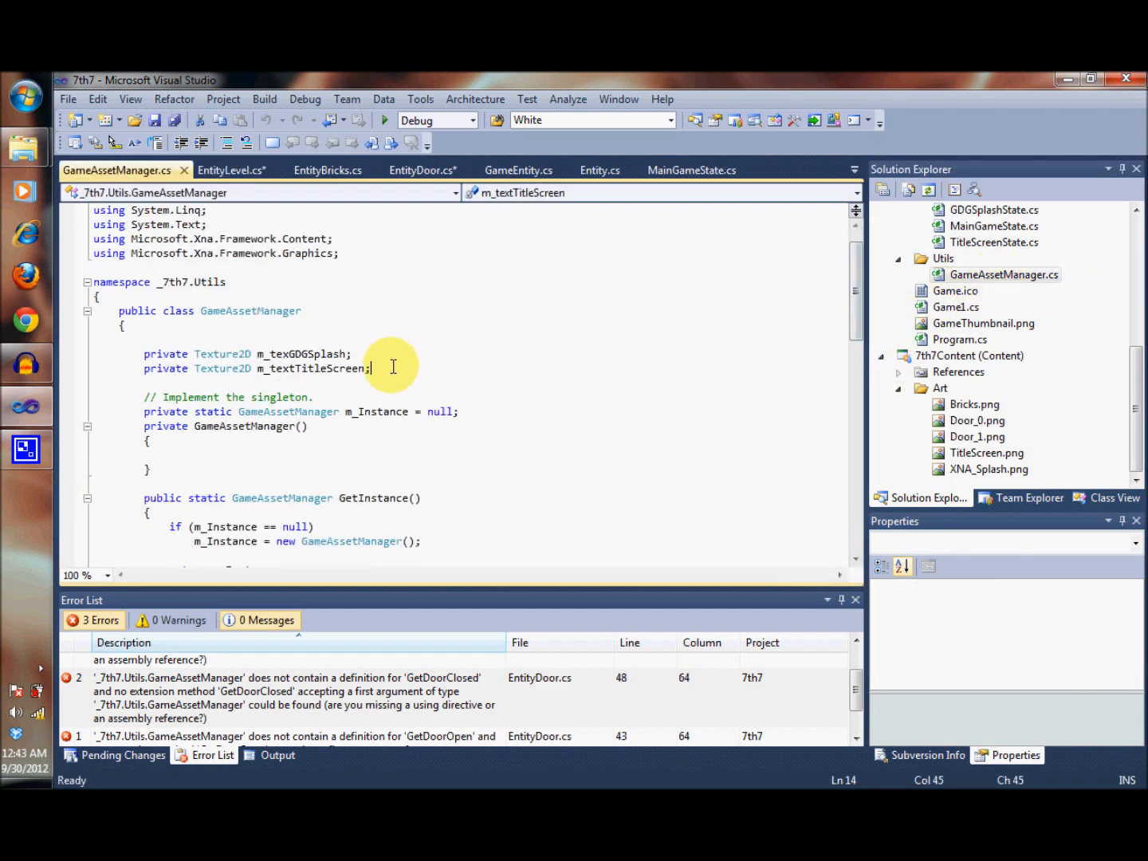
Declare a private Texture2D m_texDoorOpen field below m_textTitleScreen.
{"action": "key", "text": "Enter"}
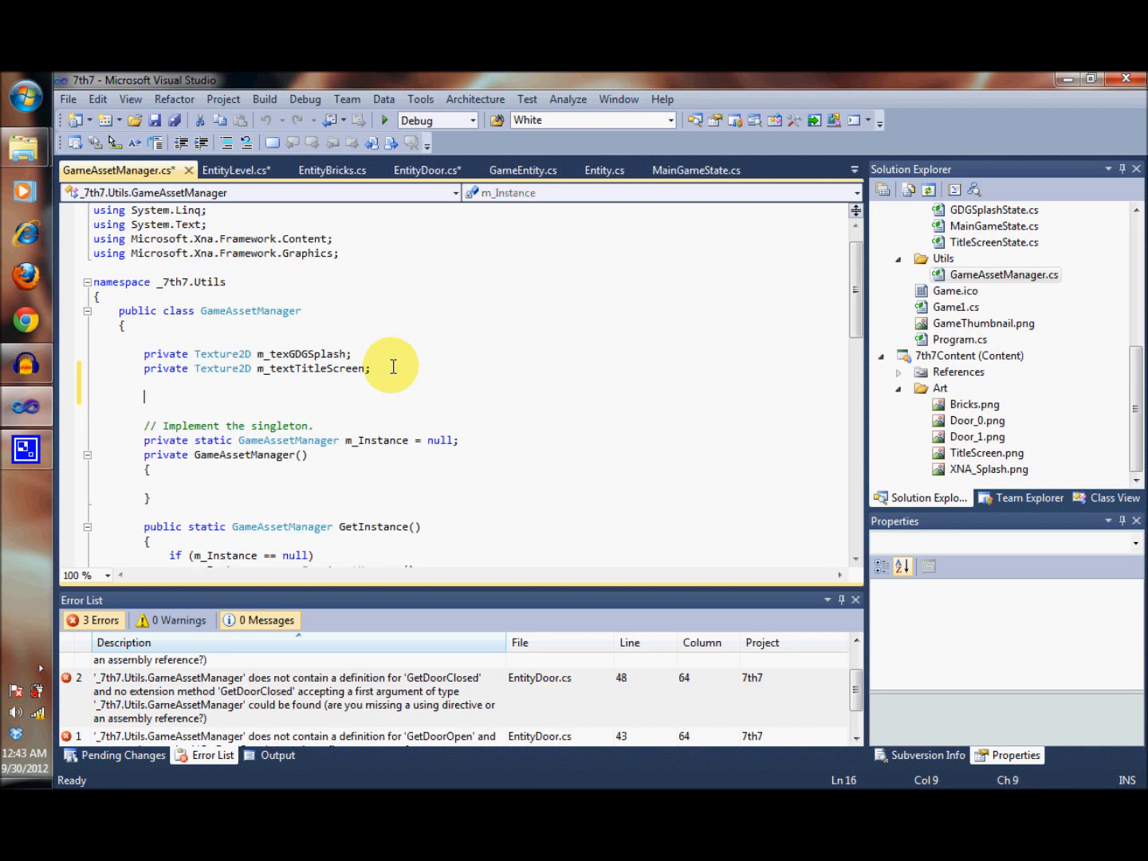
{"action": "type", "text": "private"}
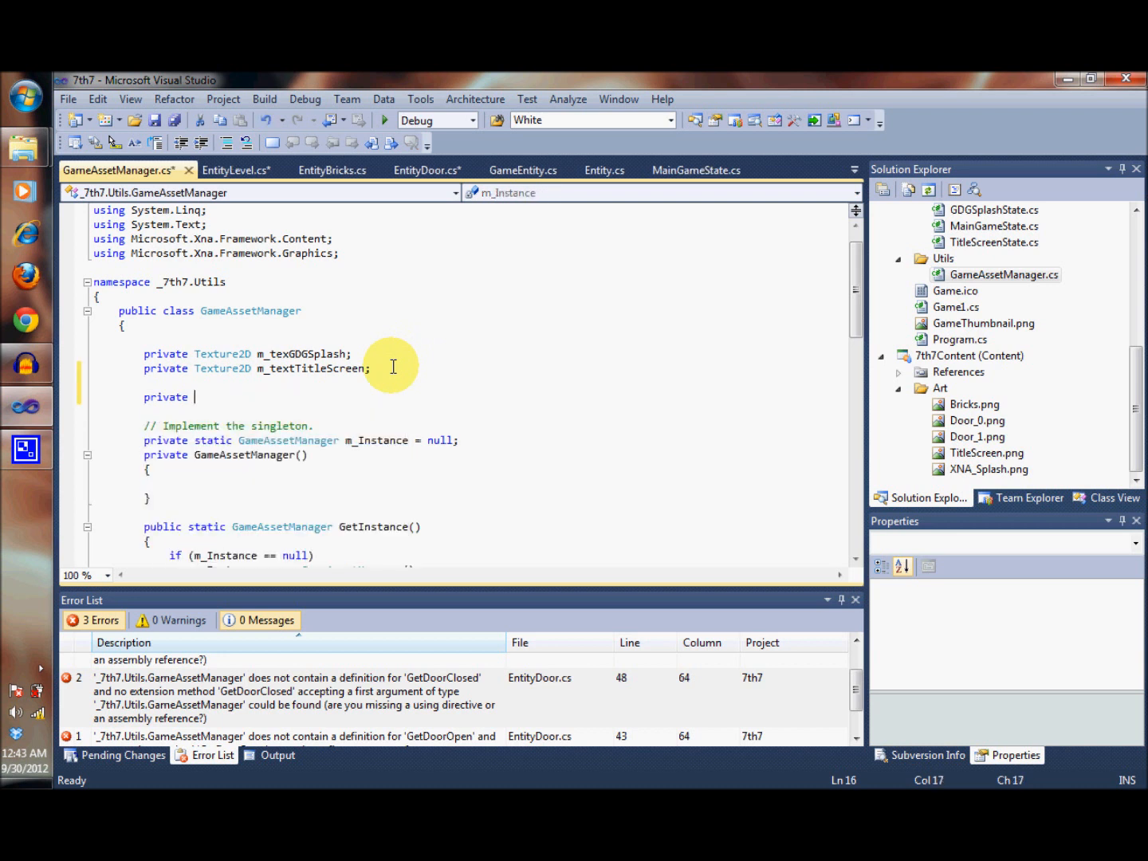
{"action": "type", "text": "Te"}
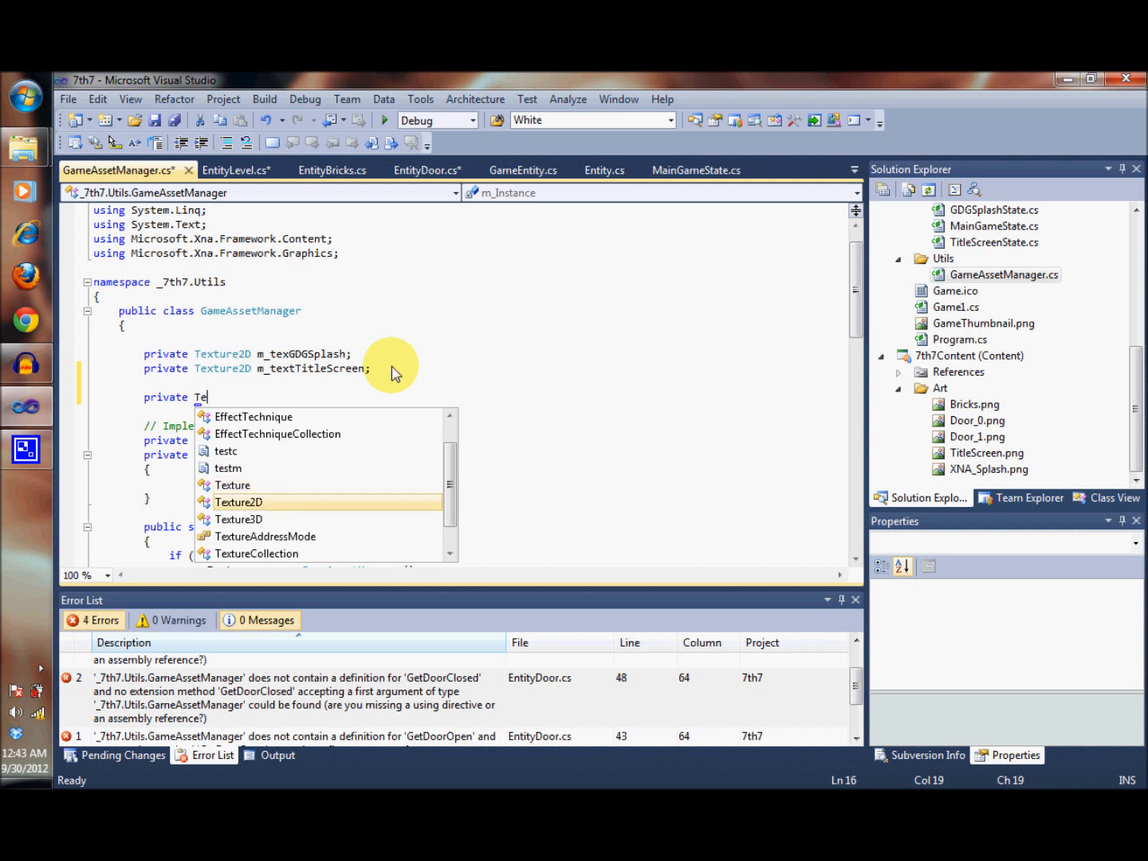
{"action": "type", "text": "Texture2D m_"}
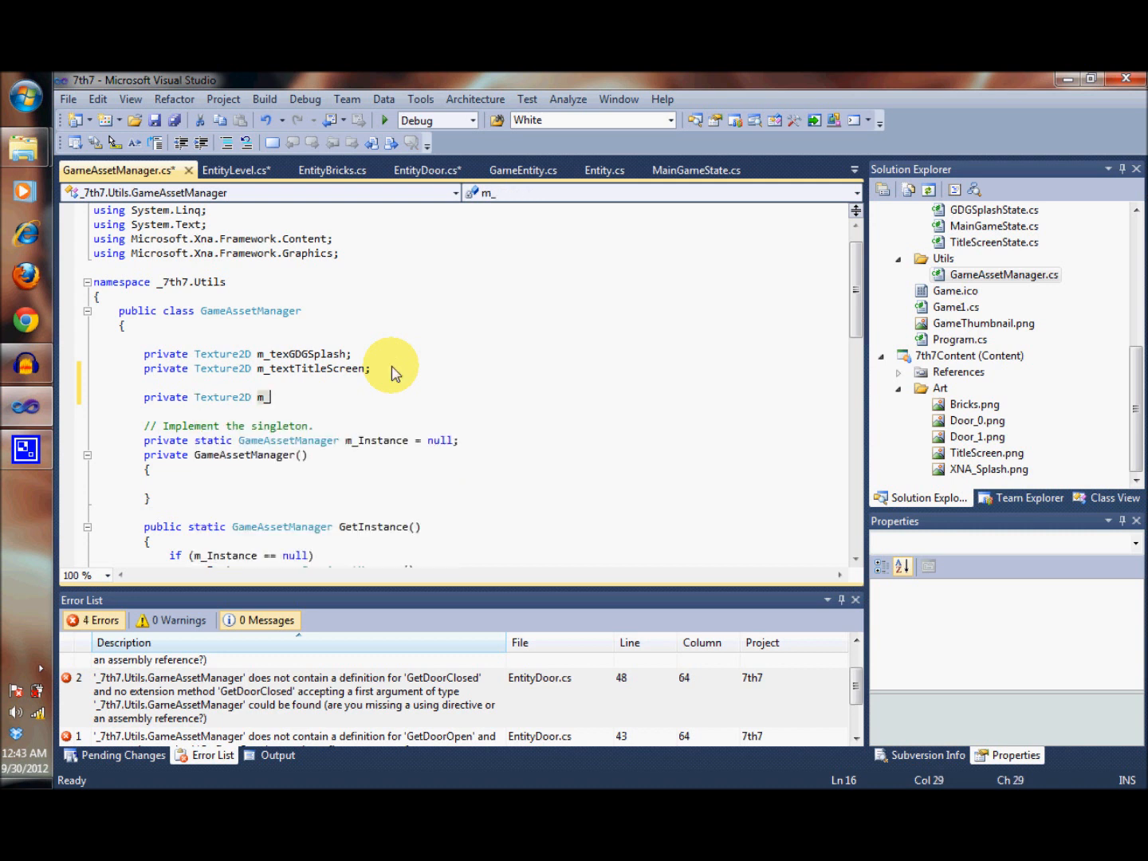
{"action": "type", "text": "tex"}
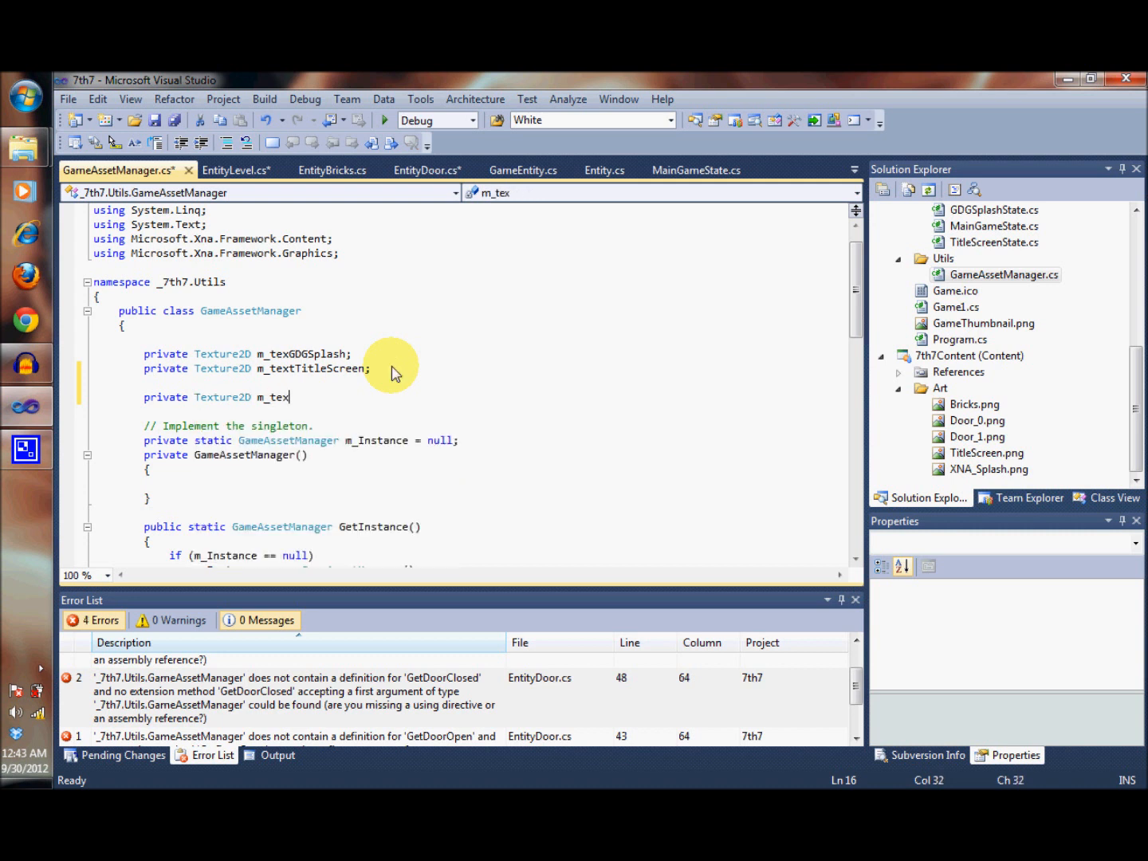
{"action": "type", "text": "DoorOpen;"}
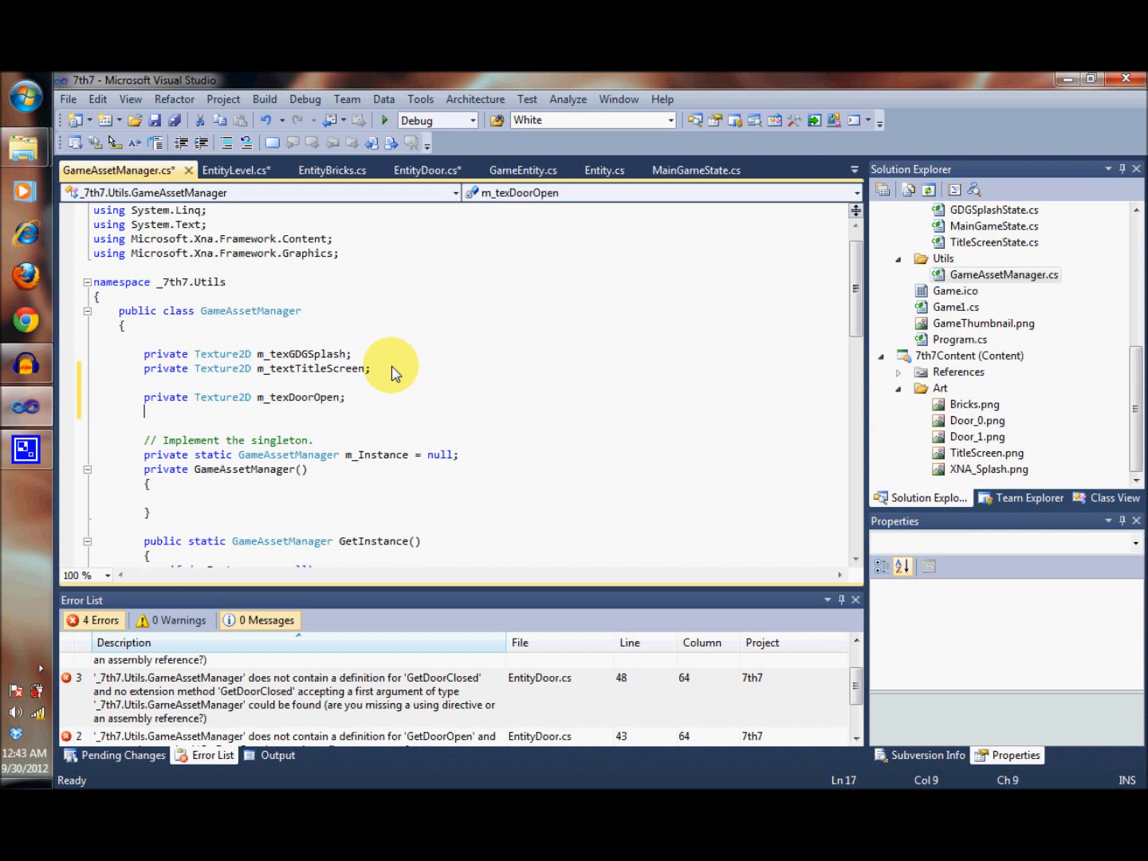
Declare private Texture2D m_texDoorClosed and m_texBricks fields.
{"action": "type", "text": "private"}
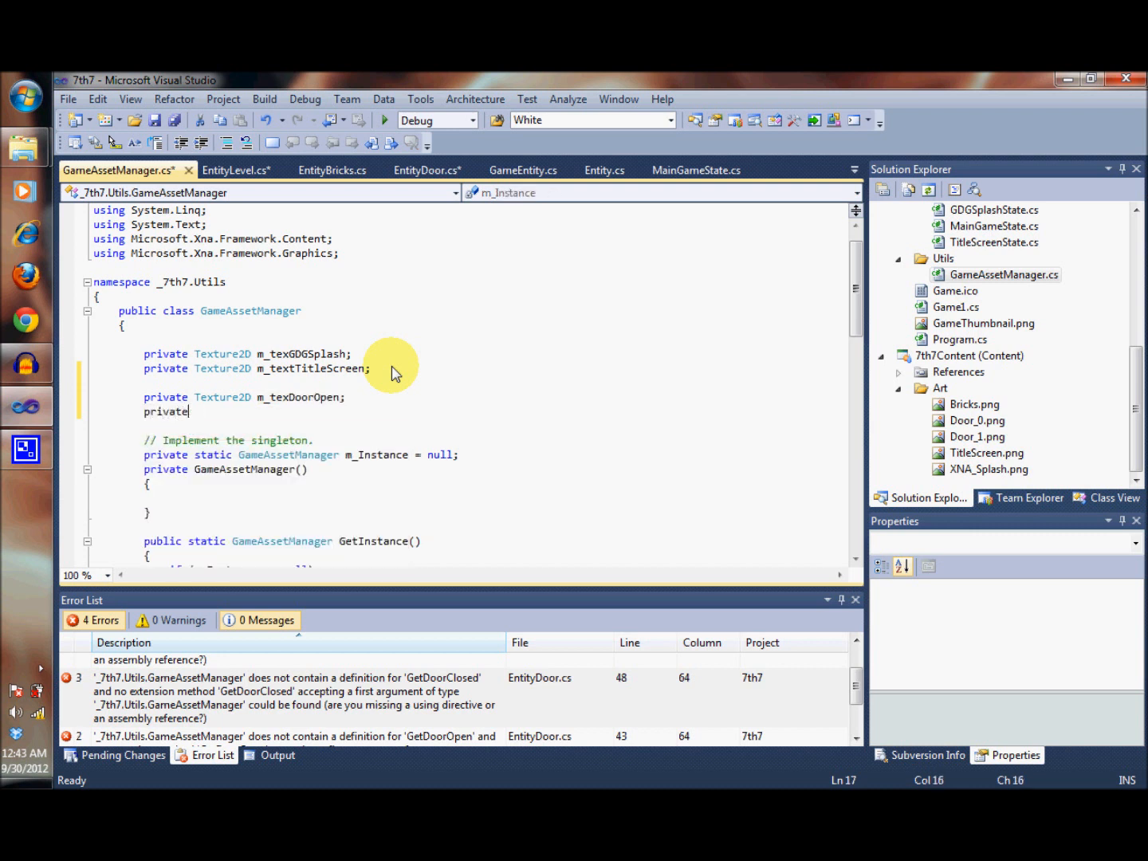
{"action": "type", "text": "Texture2D m_te"}
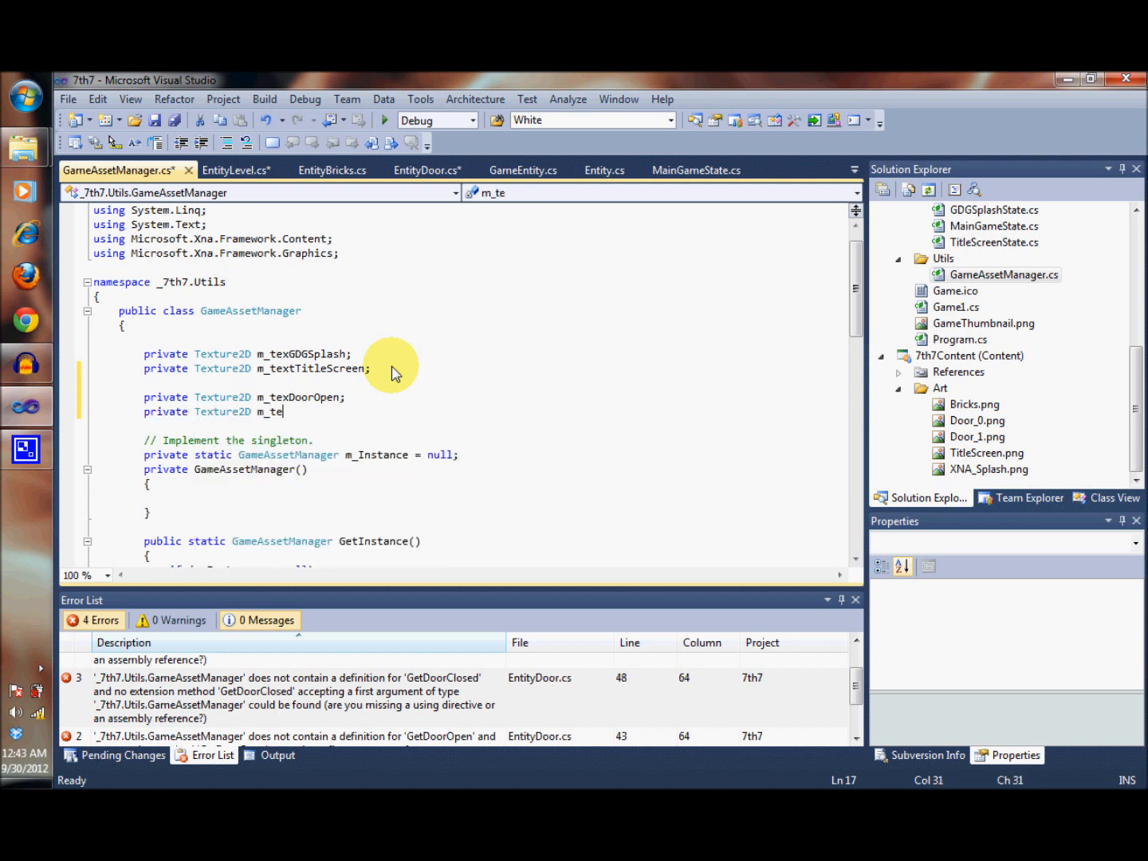
{"action": "type", "text": "xDo"}
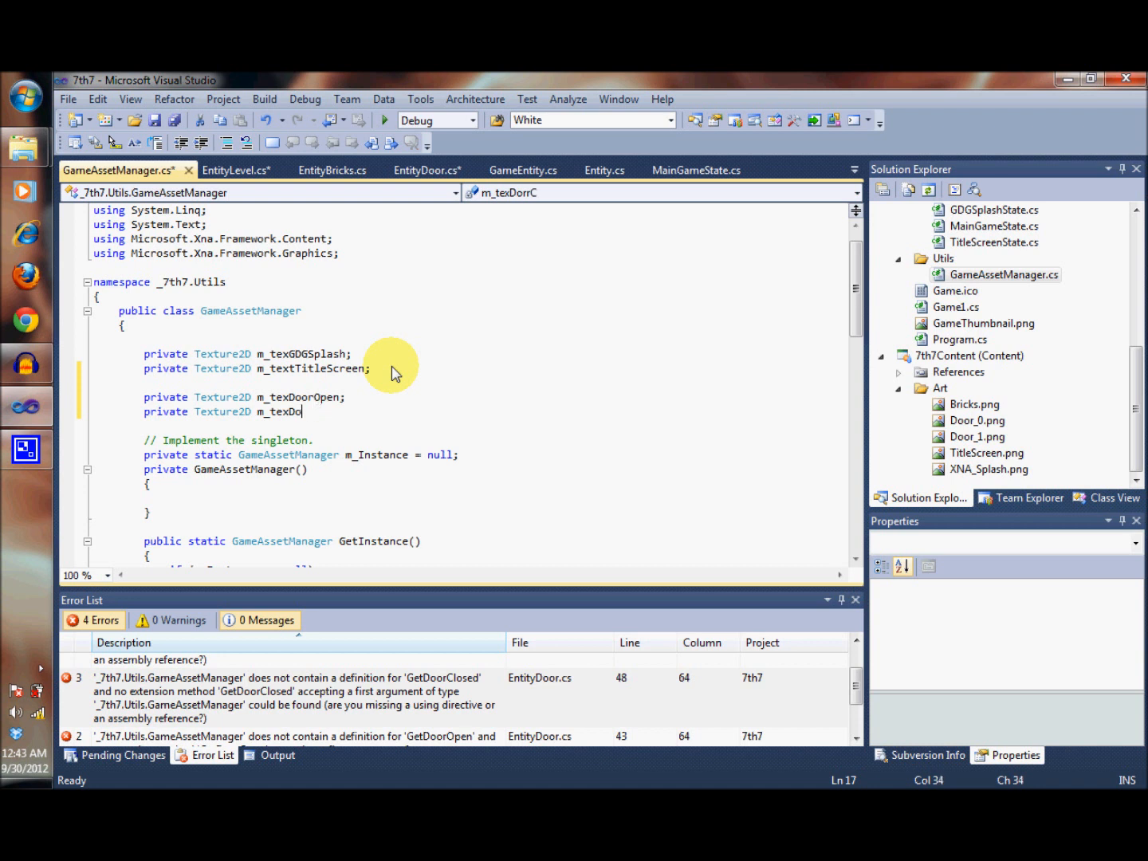
{"action": "type", "text": "orClosed"}
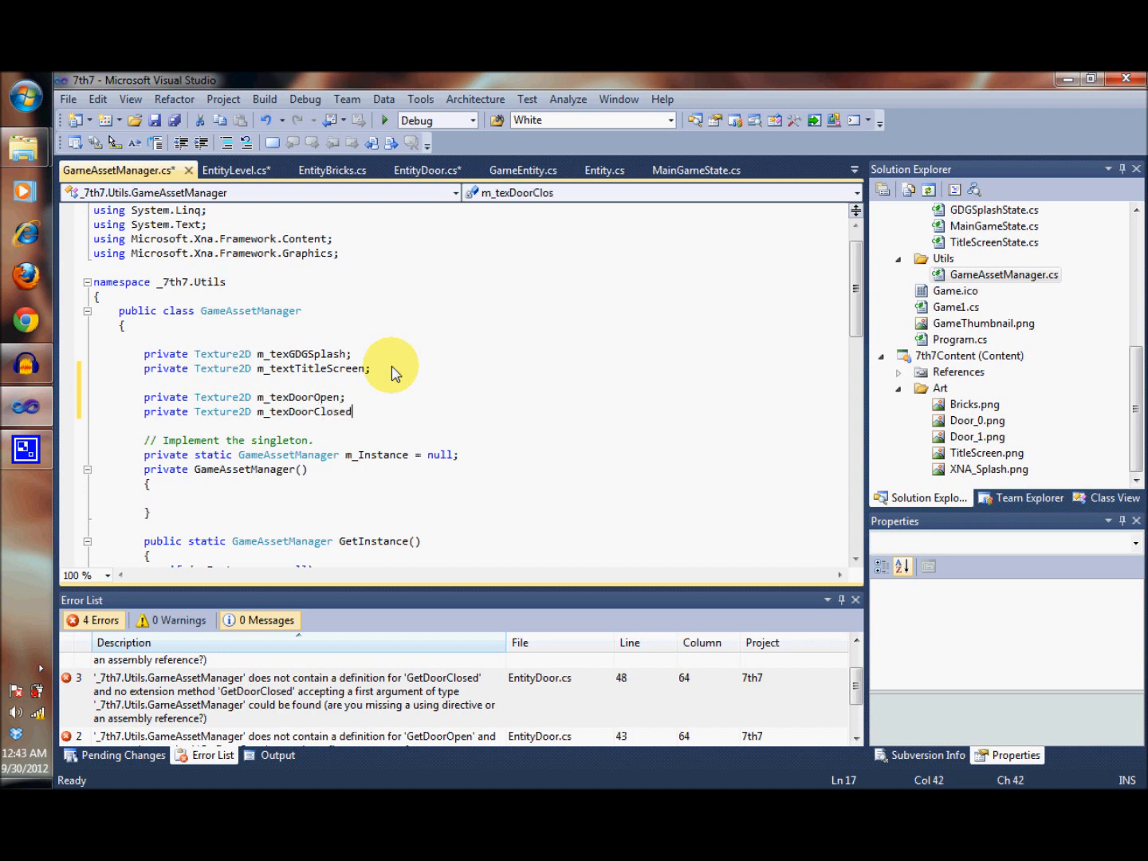
{"action": "type", "text": "private"}
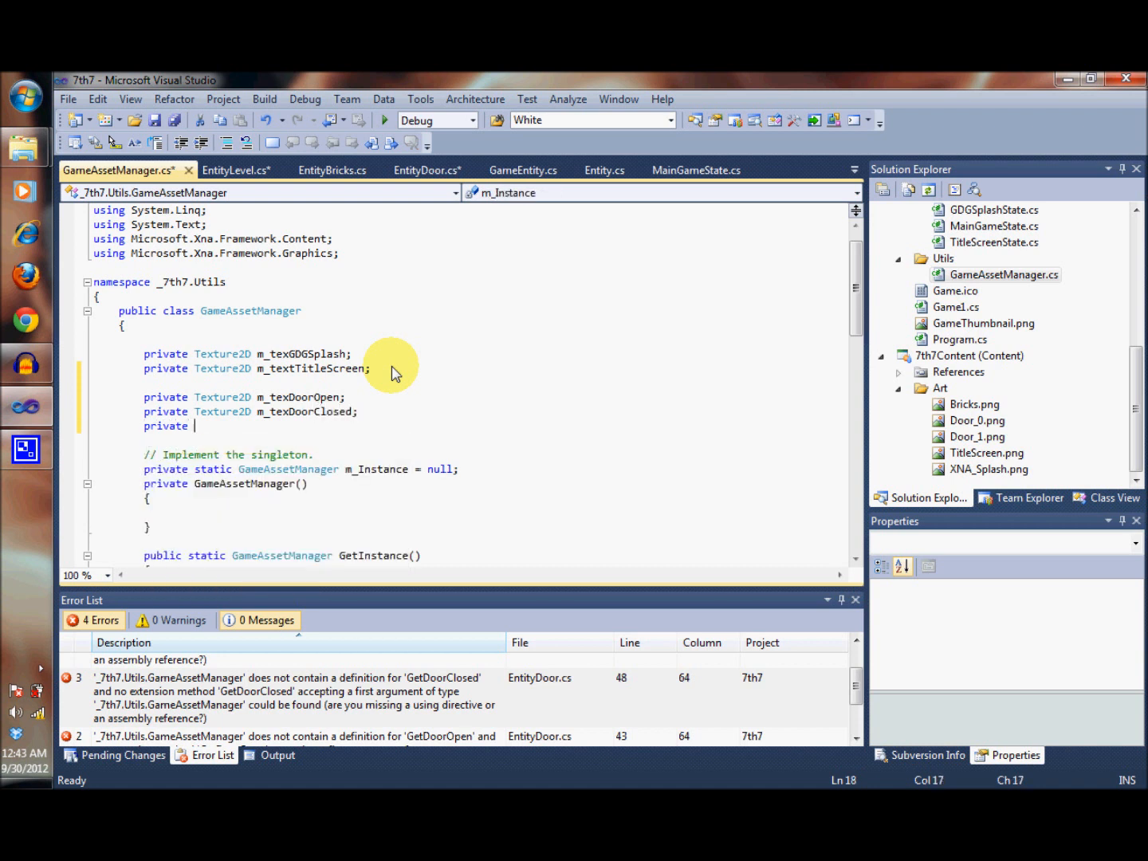
{"action": "type", "text": "Texture2D m_texDo"}
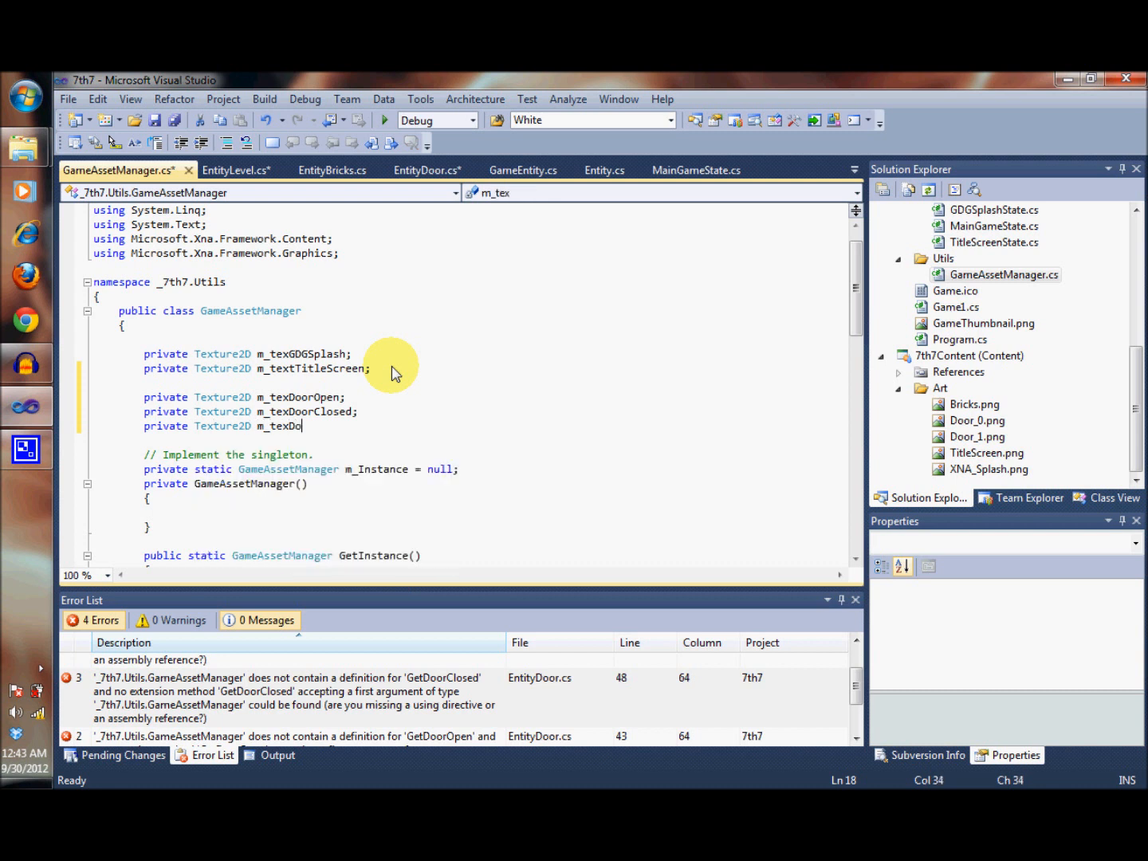
{"action": "type", "text": "Bricks;"}
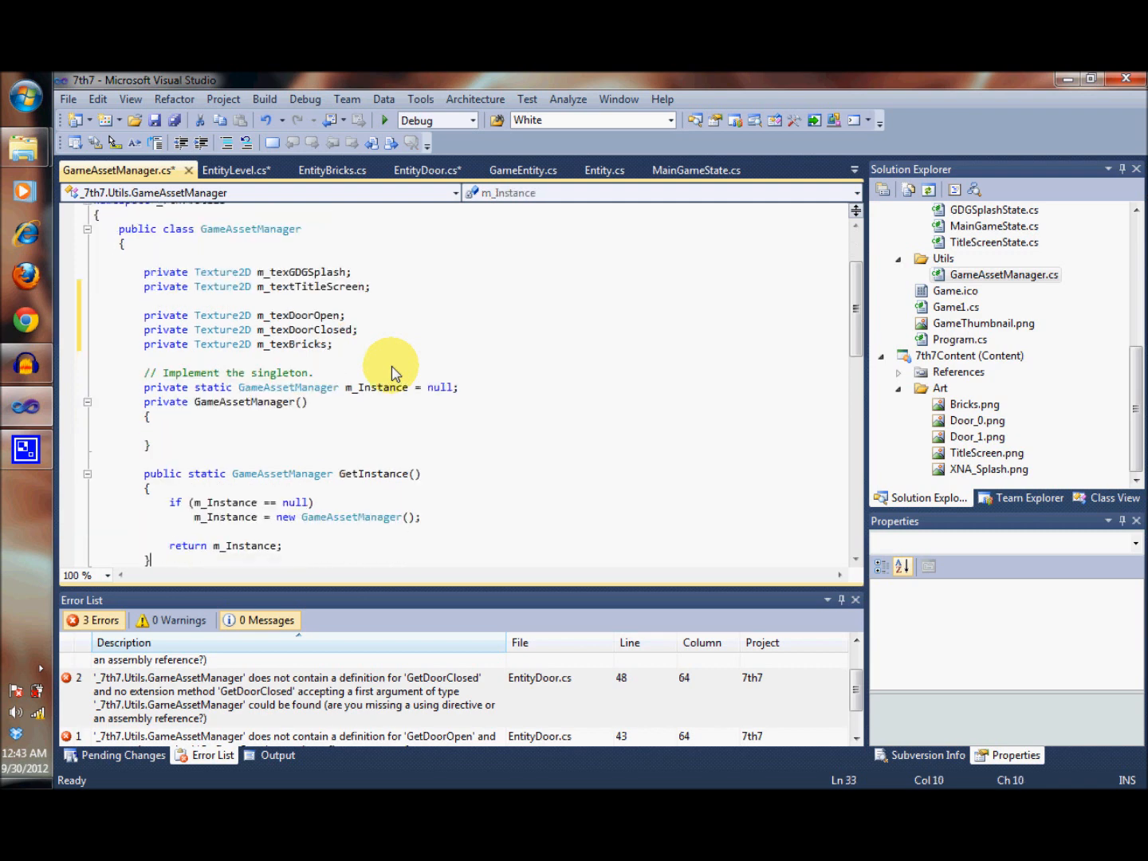
Place a new empty line after the TitleScreen load in LoadContent.
{"action": "scroll", "scroll_direction": "down", "scroll_amount": 3}
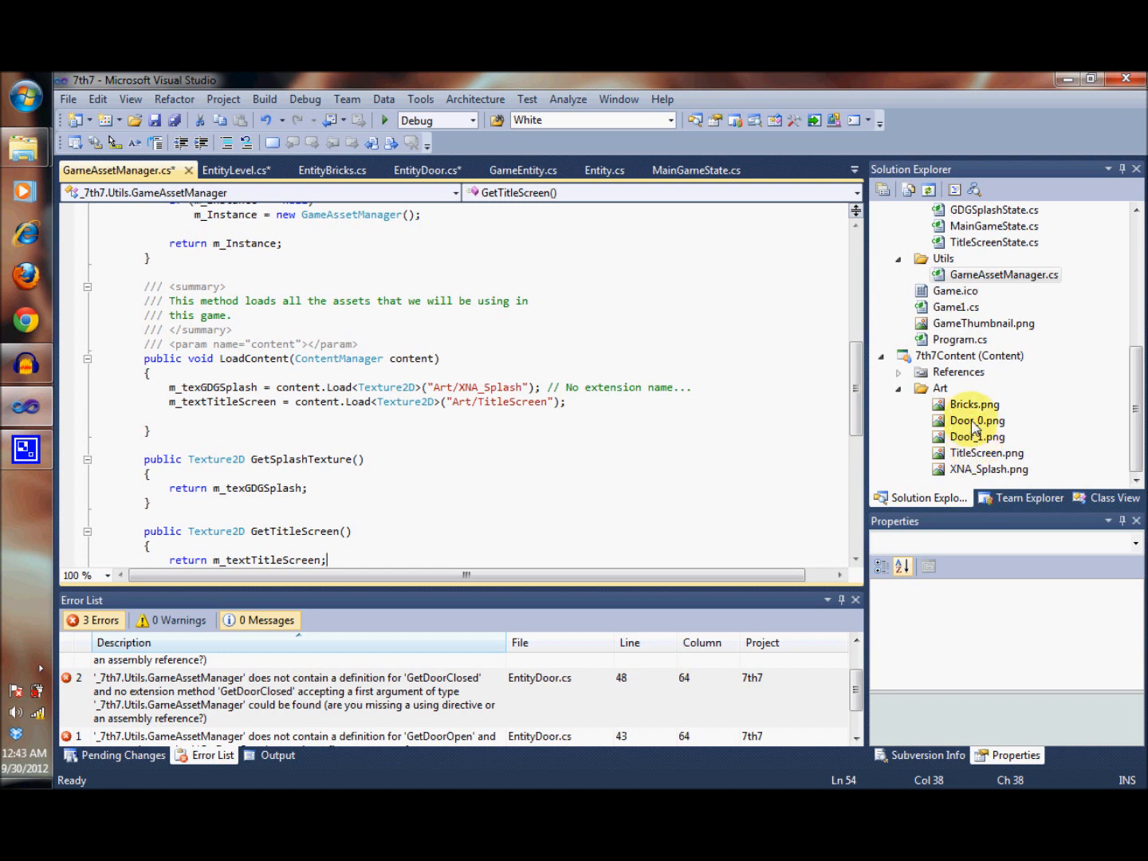
{"action": "mouse_move", "coordinate": [975, 420]}
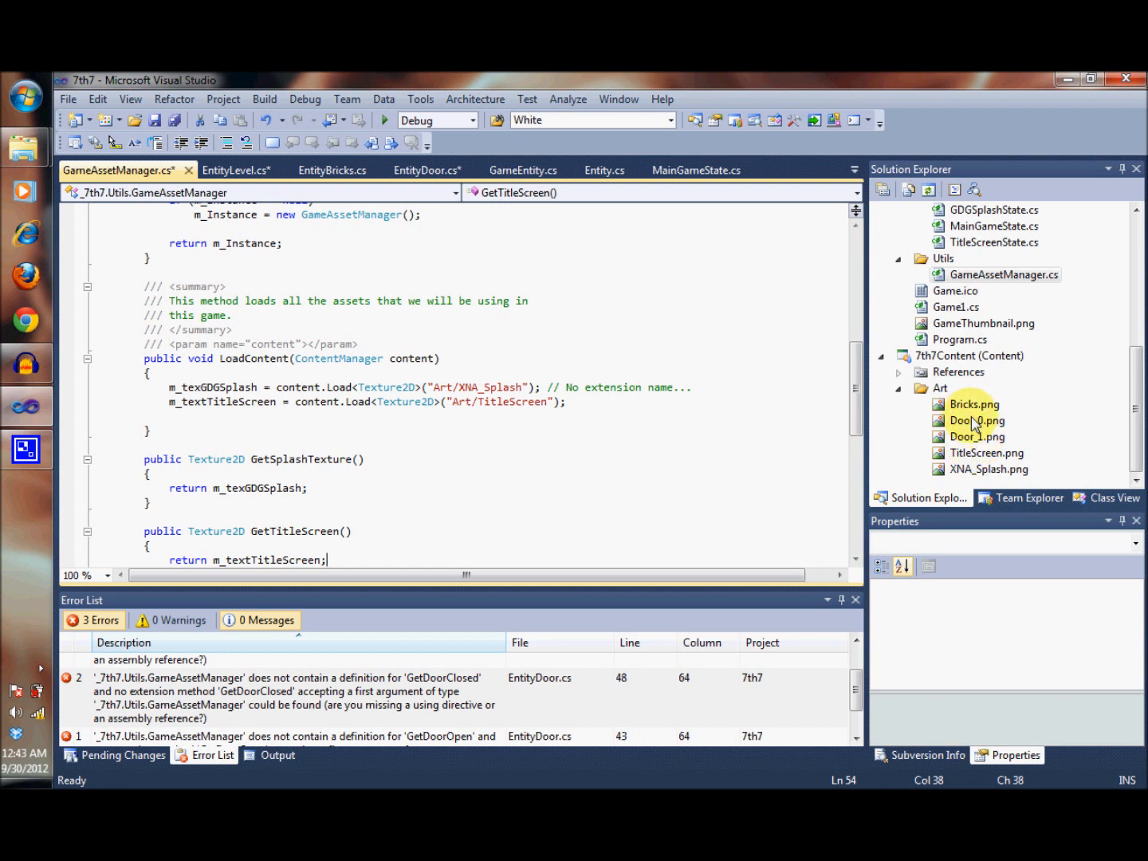
{"action": "mouse_move", "coordinate": [965, 428]}
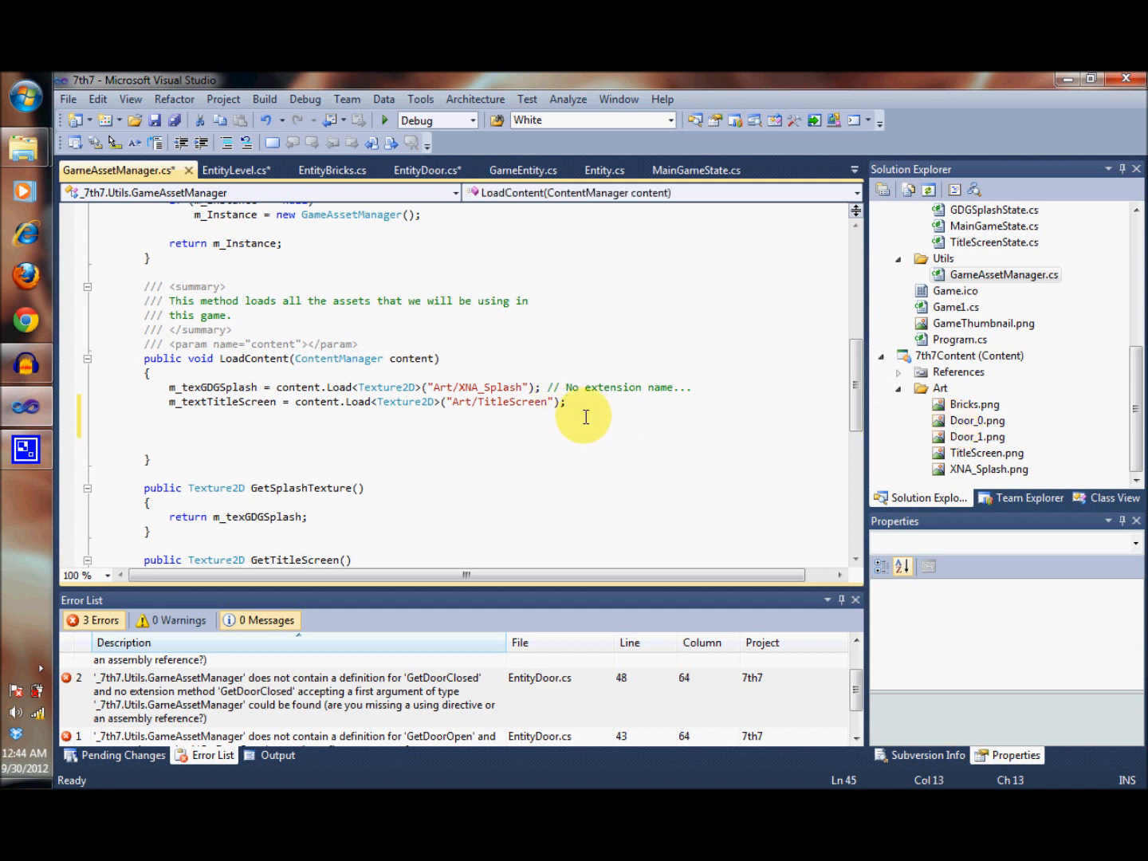
{"action": "left_click", "coordinate": [170, 430]}
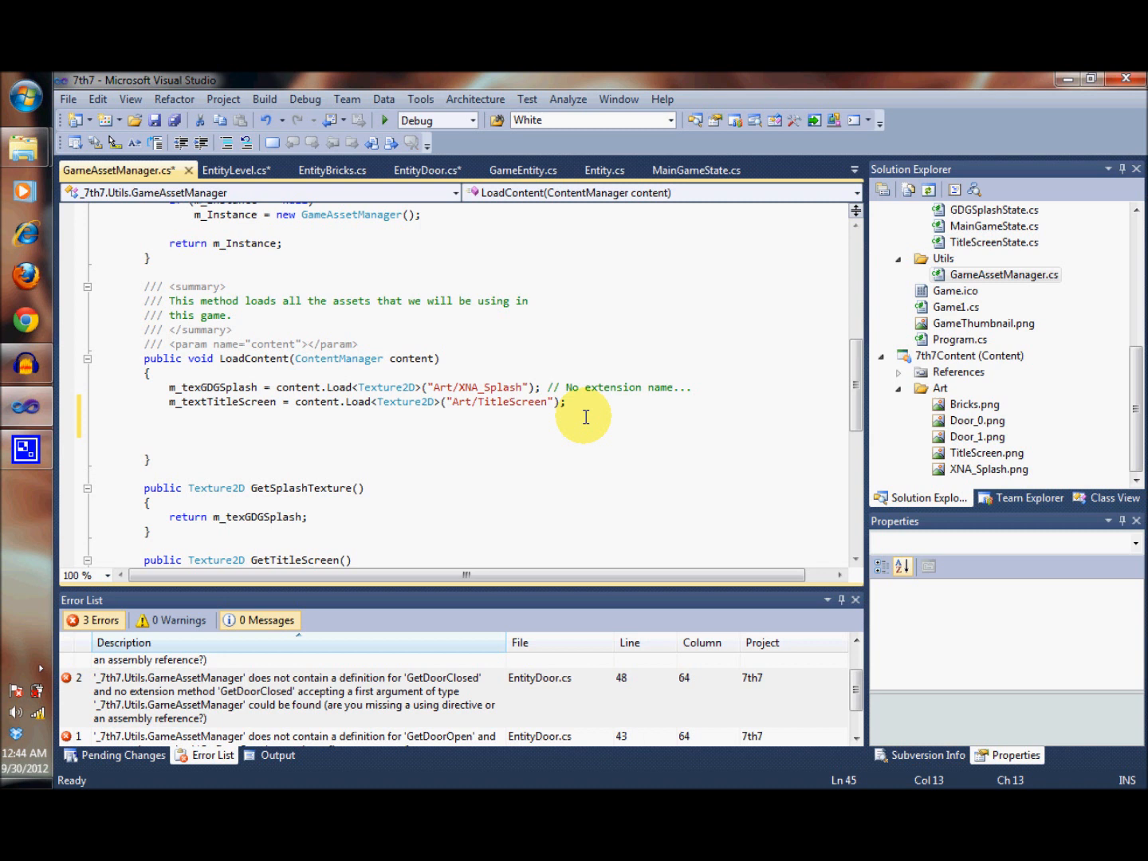
Load Art/Bricks into m_texBricks with content.Load<Texture2D>.
{"action": "type", "text": "m"}
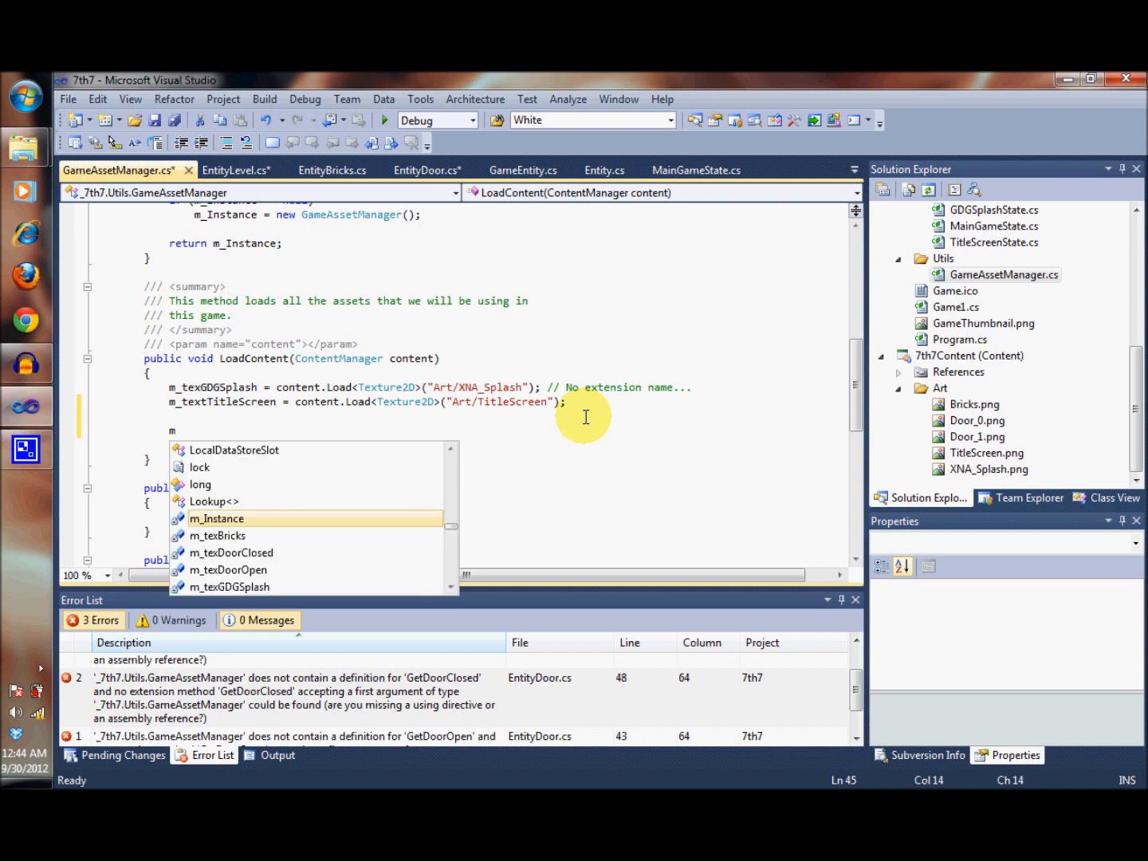
{"action": "type", "text": "te"}
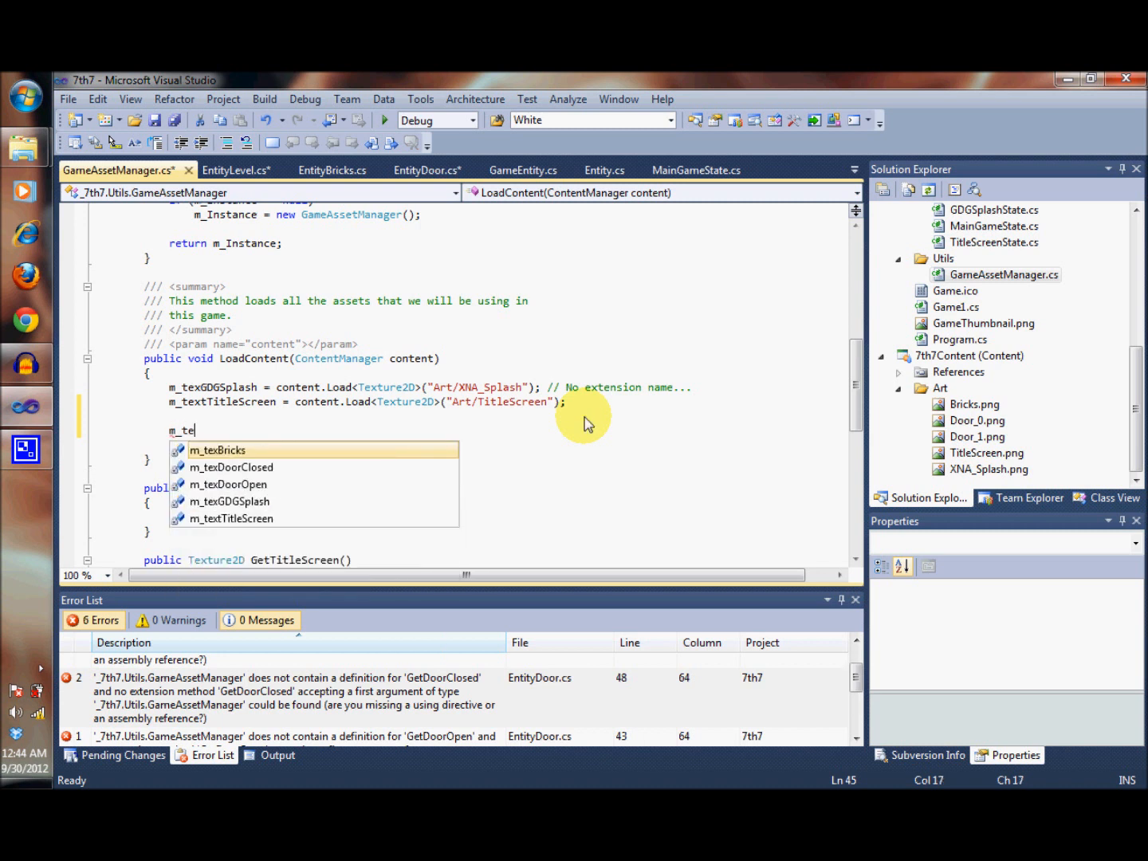
{"action": "key", "text": "Down"}
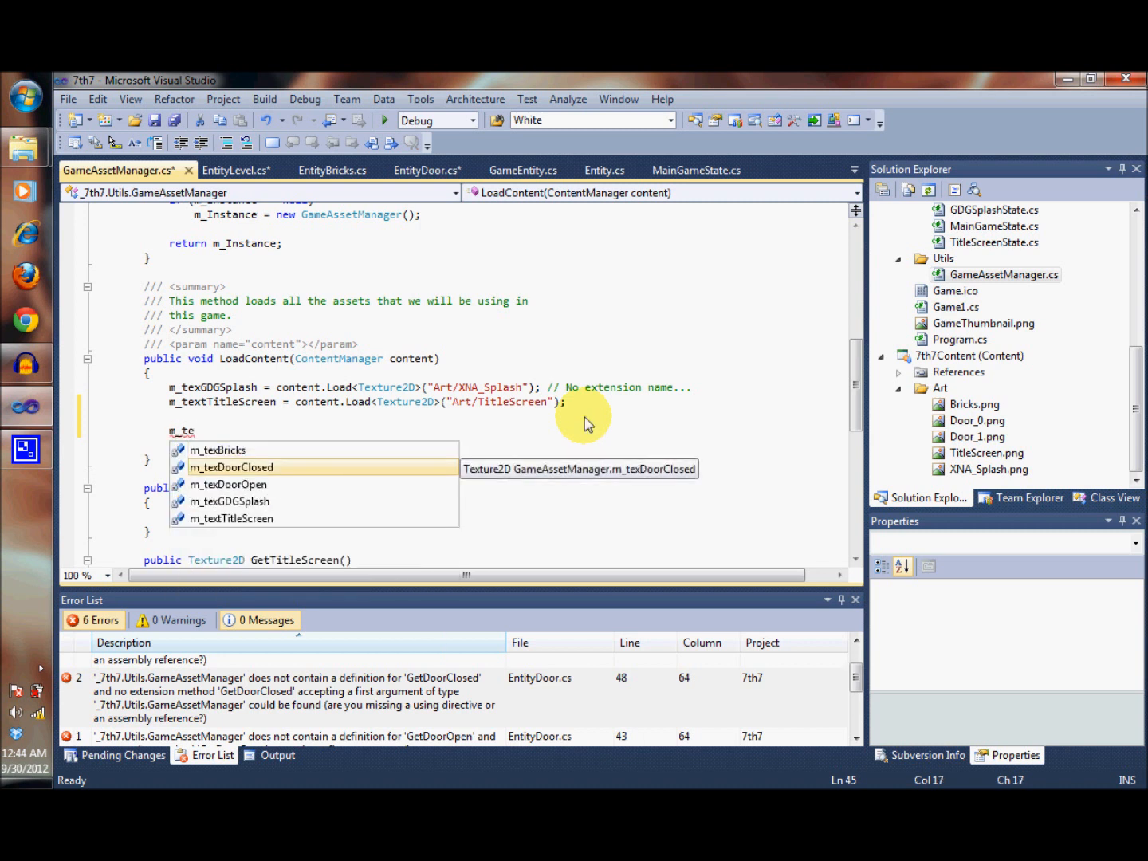
{"action": "type", "text": "m_texBricks = content.Load<"}
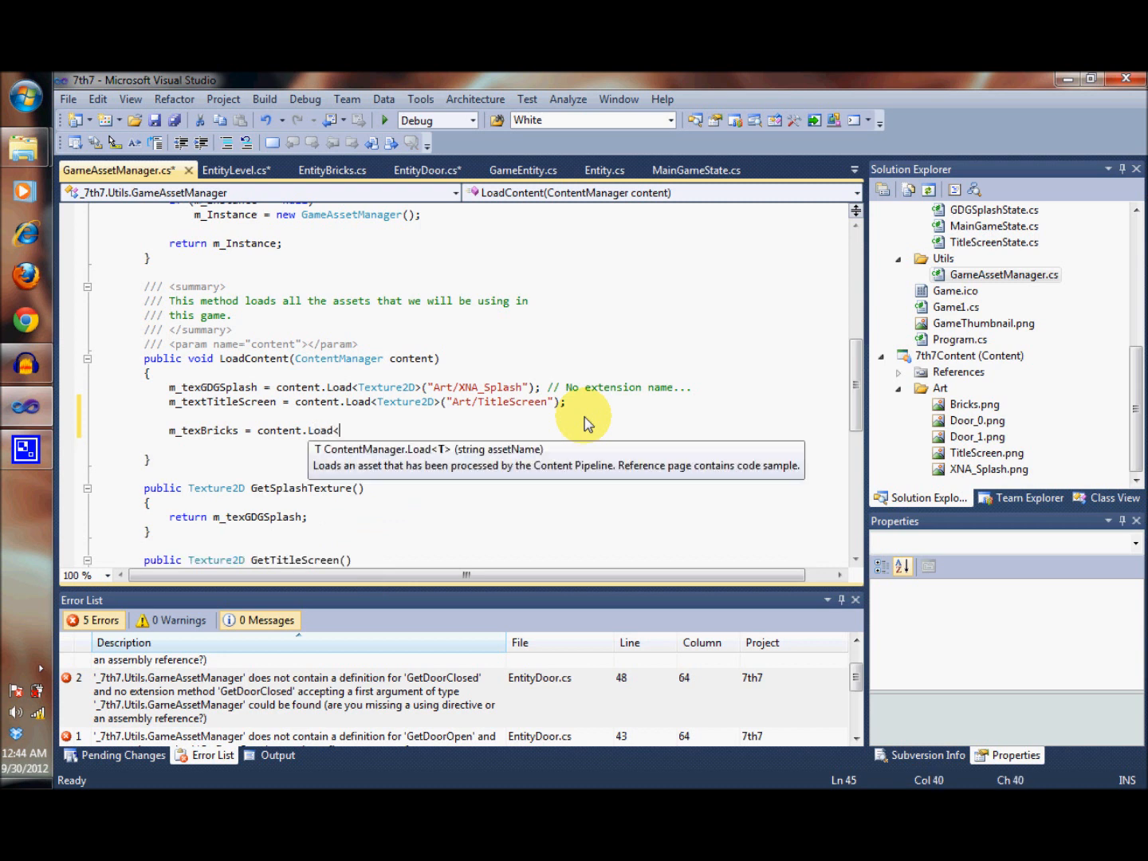
{"action": "type", "text": "Texture2D"}
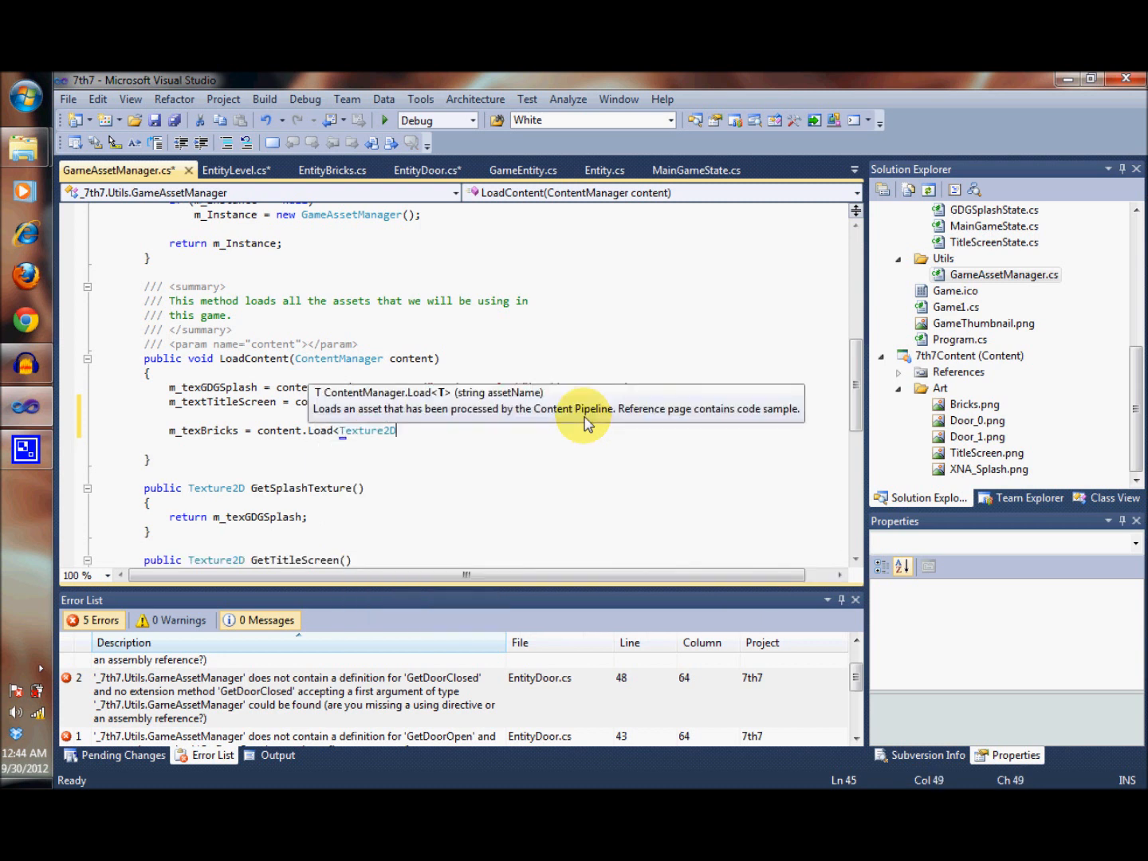
{"action": "type", "text": "(\""}
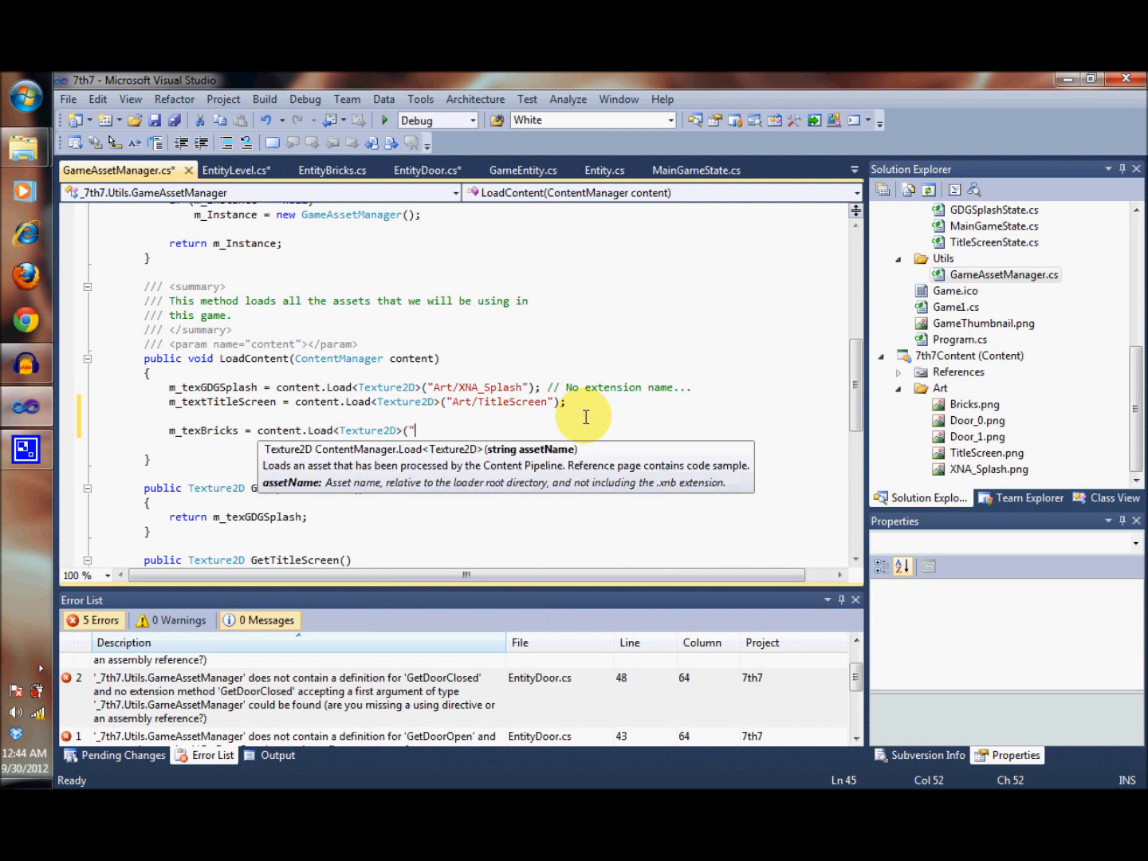
{"action": "type", "text": "Art/"}
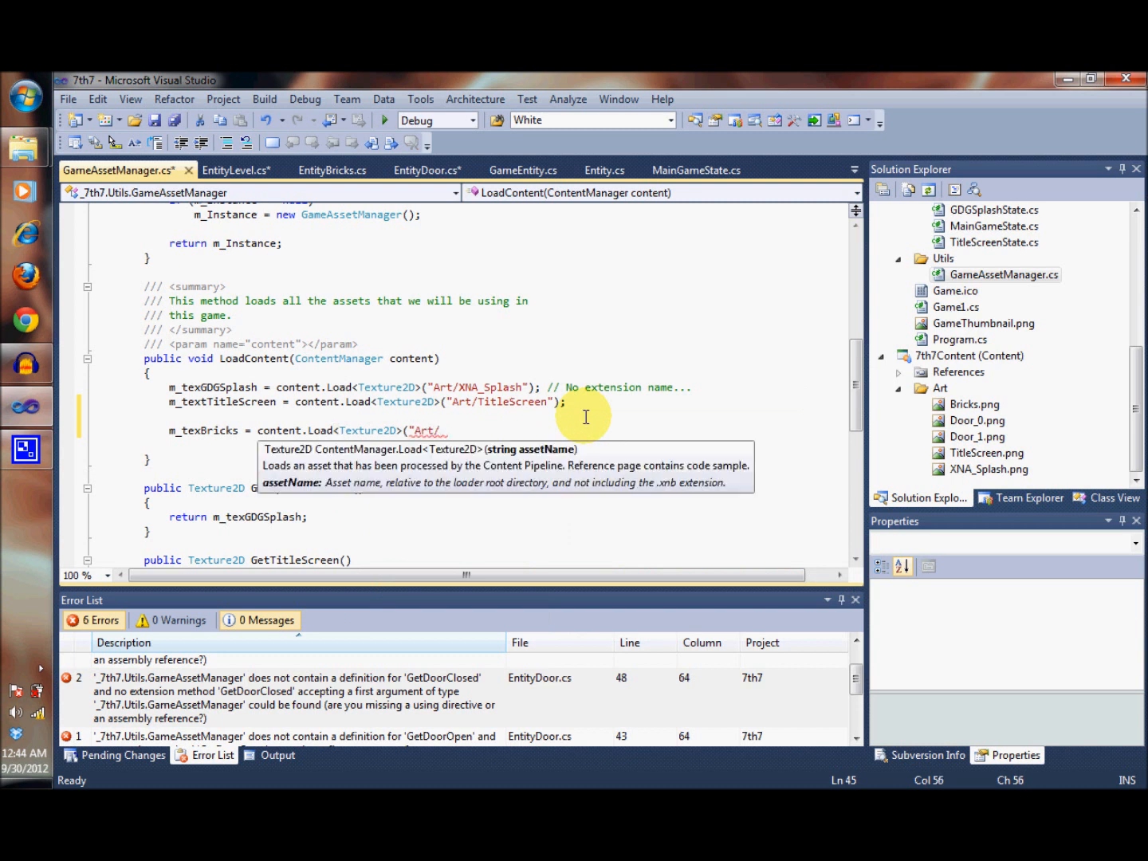
{"action": "type", "text": "Bricks\");"}
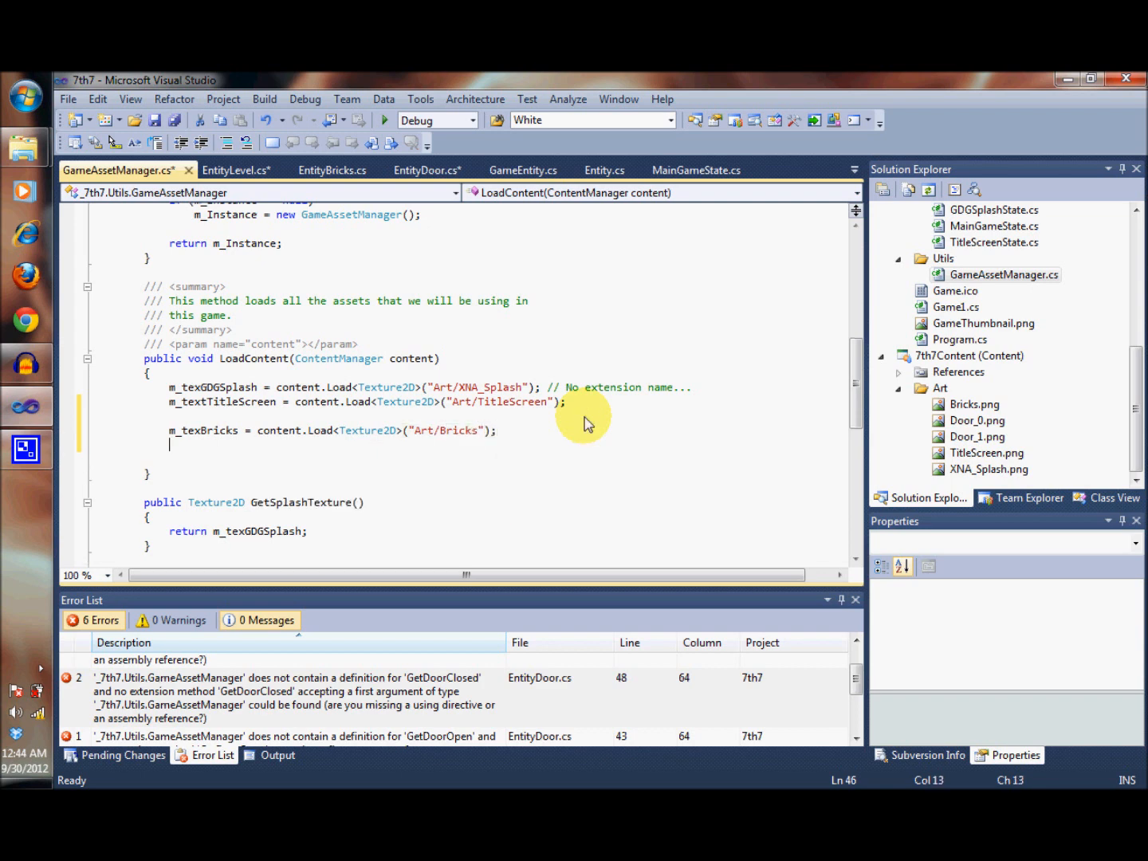
Load Art/Door_0 into m_texDoorOpen with content.Load<Texture2D>.
{"action": "type", "text": "m_"}
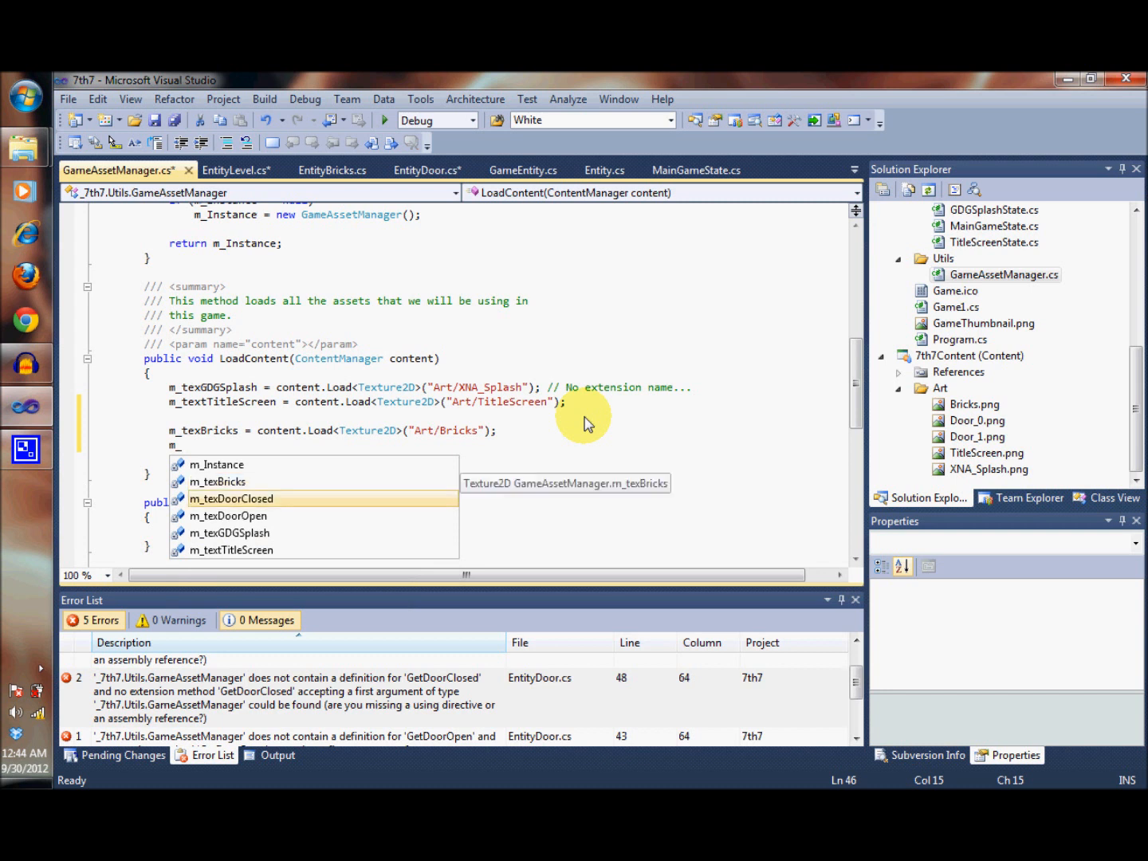
{"action": "type", "text": "texDoorOpen = content."}
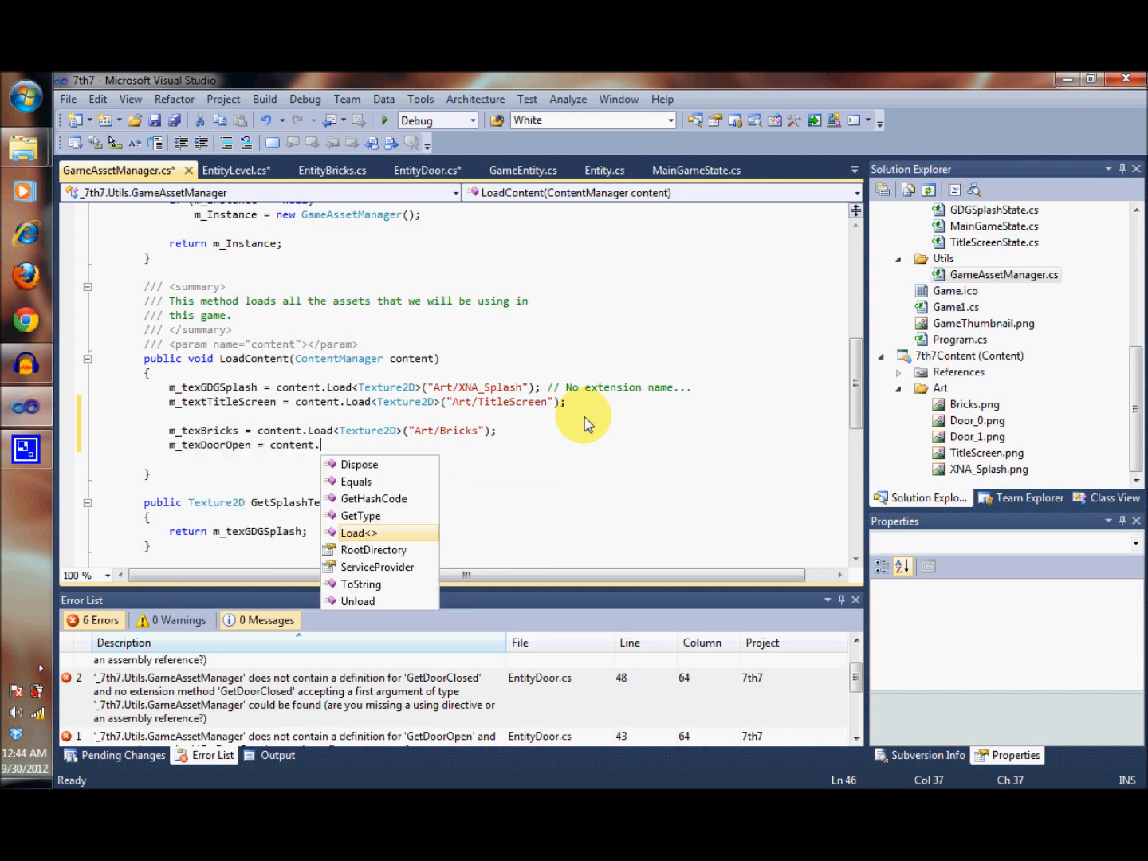
{"action": "type", "text": "Load<"}
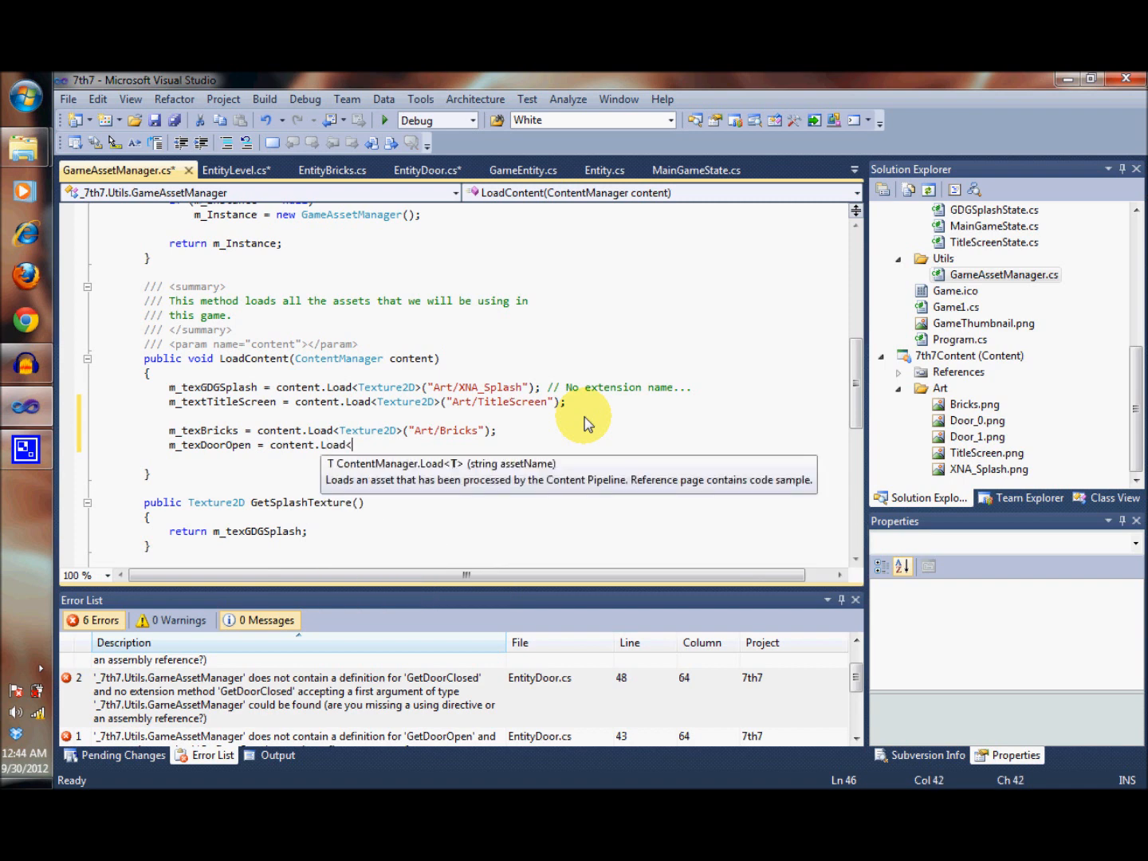
{"action": "type", "text": "Texture2D>"}
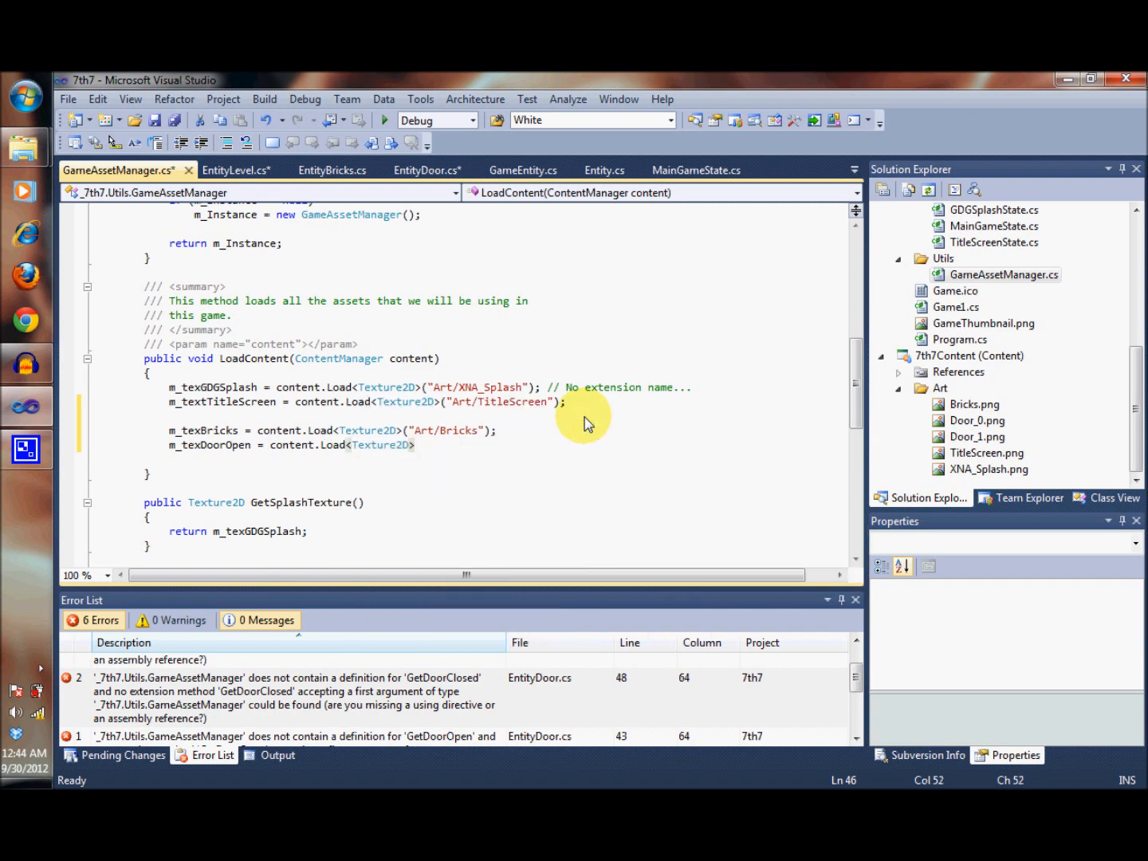
{"action": "type", "text": "(\"A"}
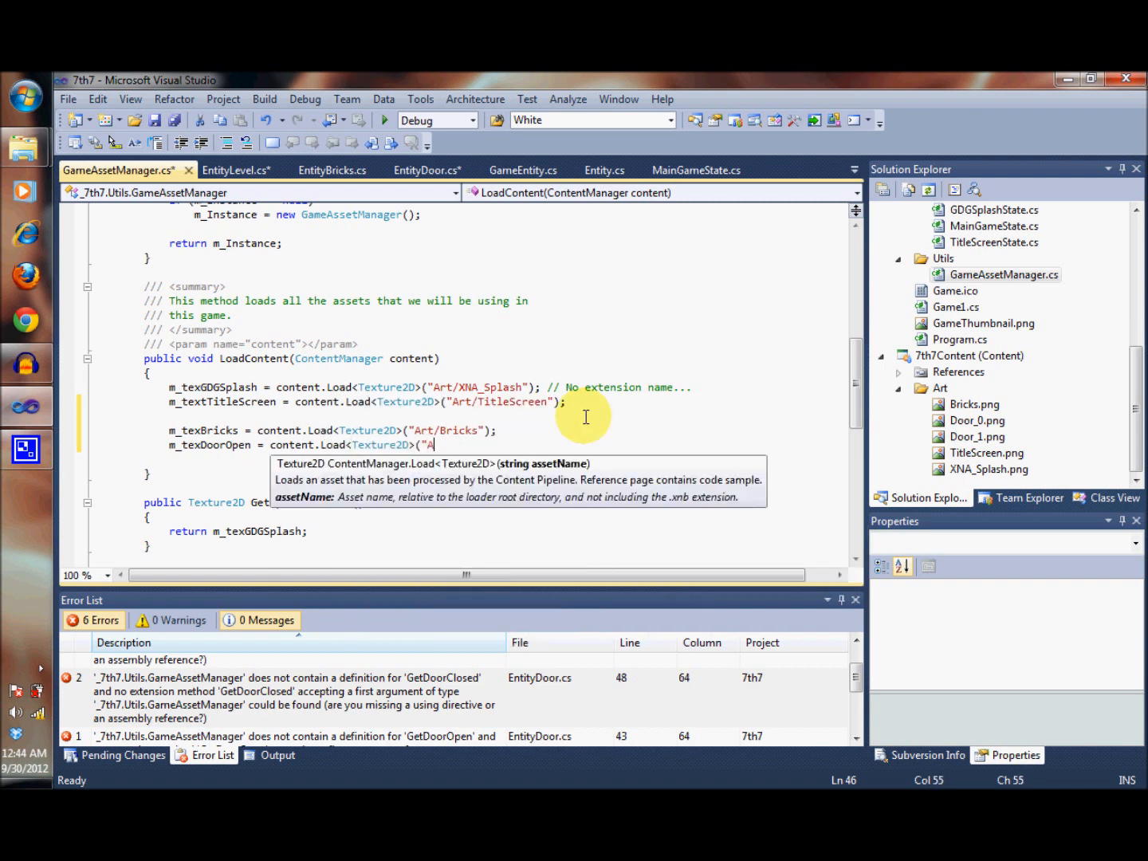
{"action": "type", "text": "rt/"}
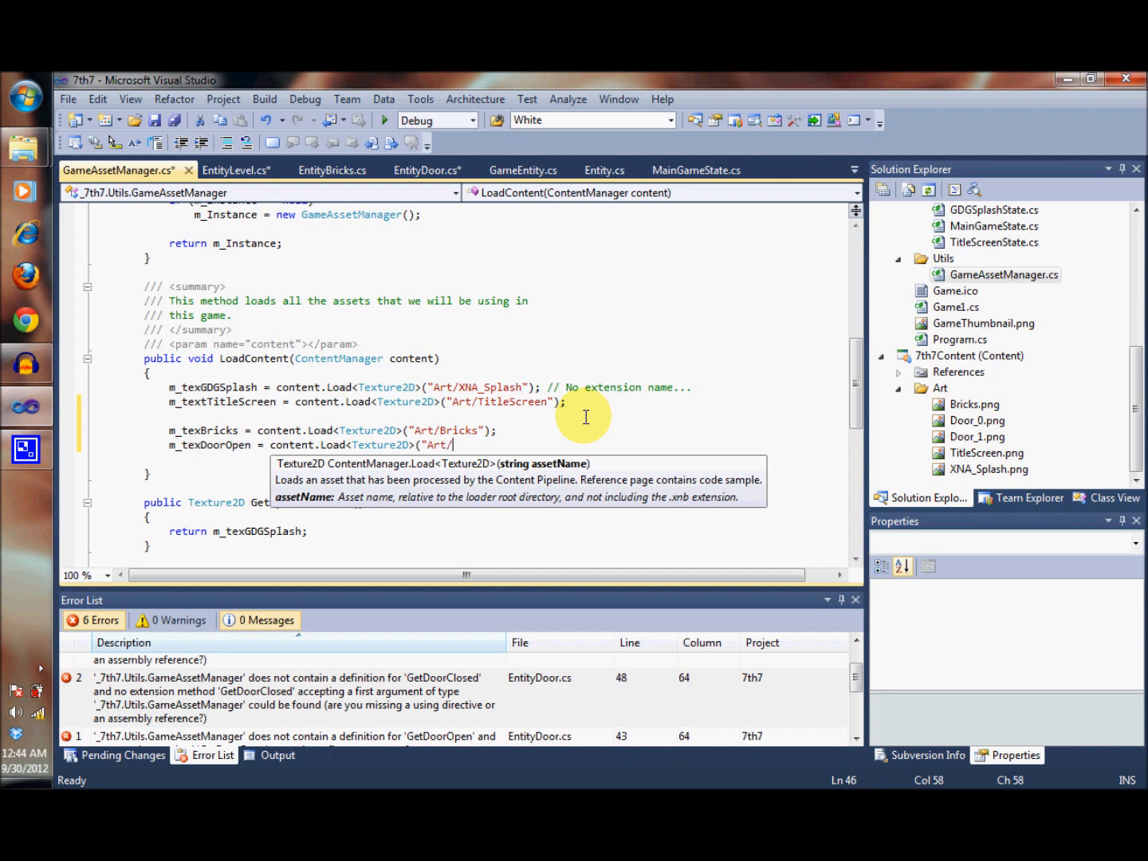
{"action": "type", "text": "Door_"}
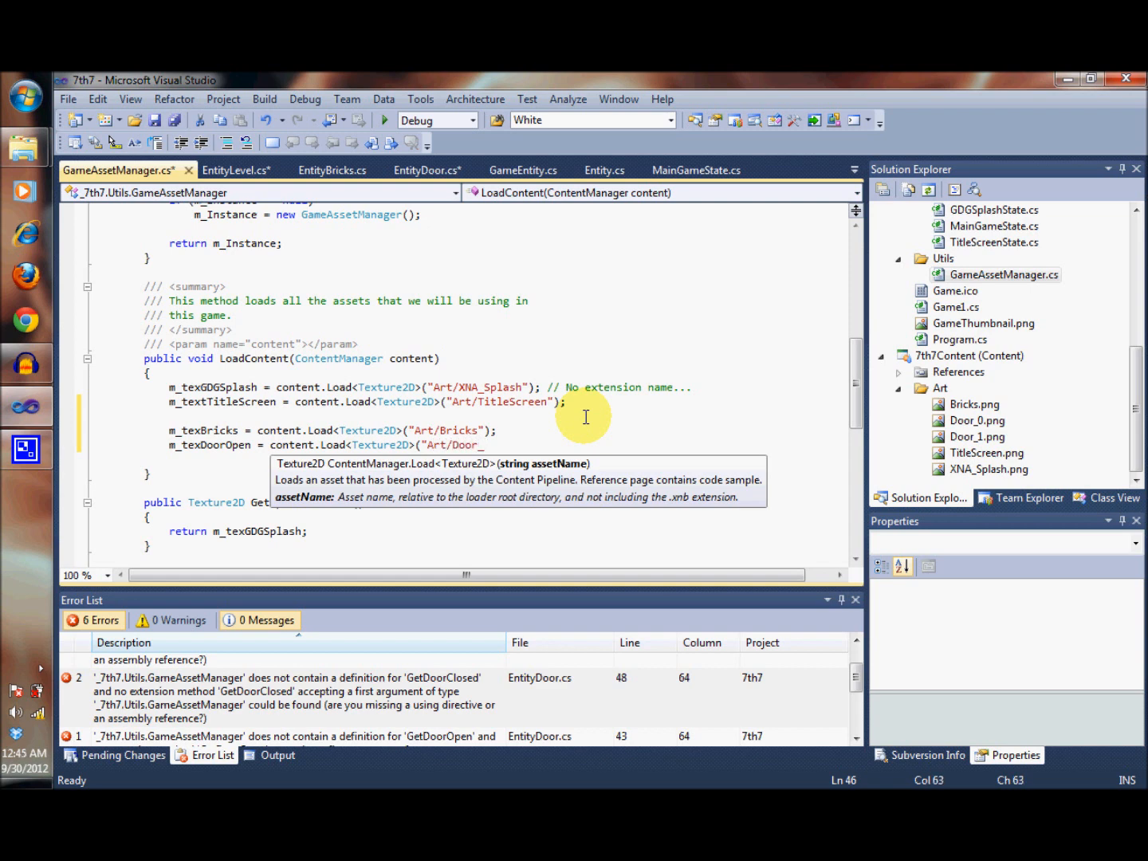
{"action": "type", "text": "0\");"}
{"action": "type", "text": "m"}
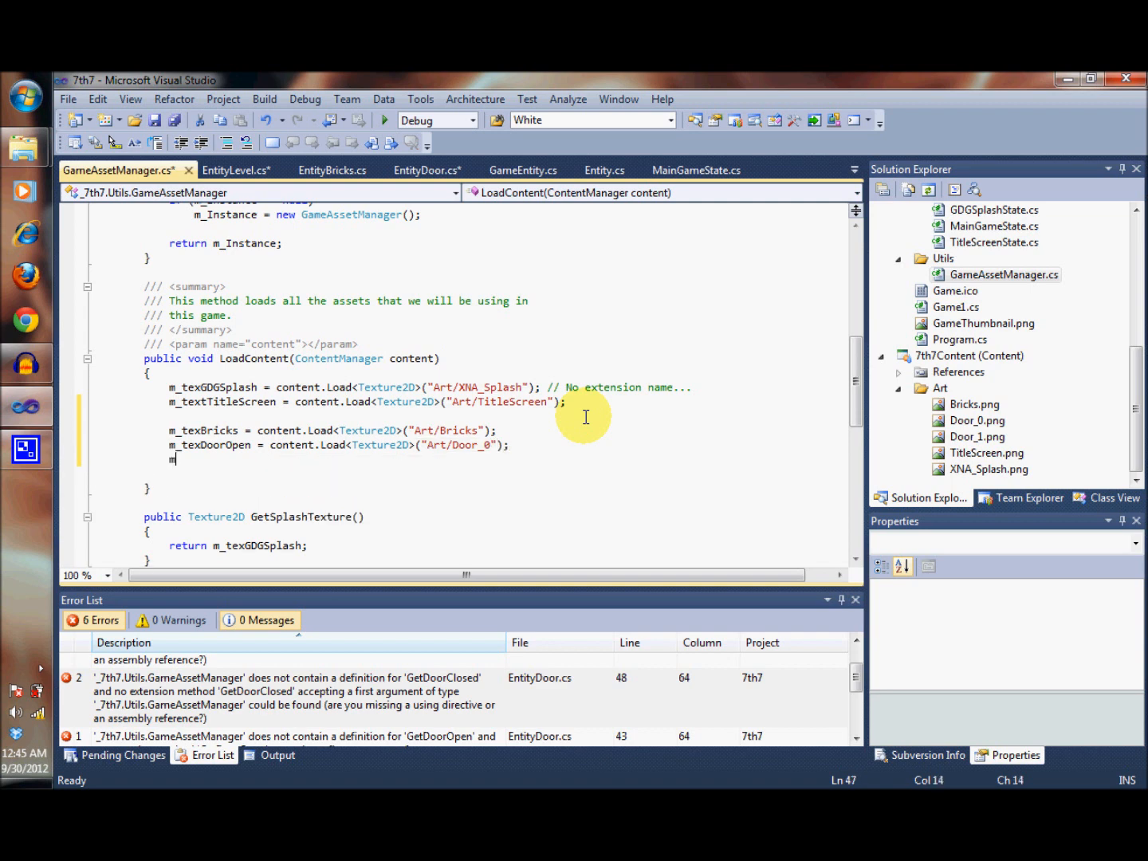
Load Art/Door_1 into m_texDoorClosed with content.Load<Texture2D>.
{"action": "type", "text": "_texDoorClosed ="}
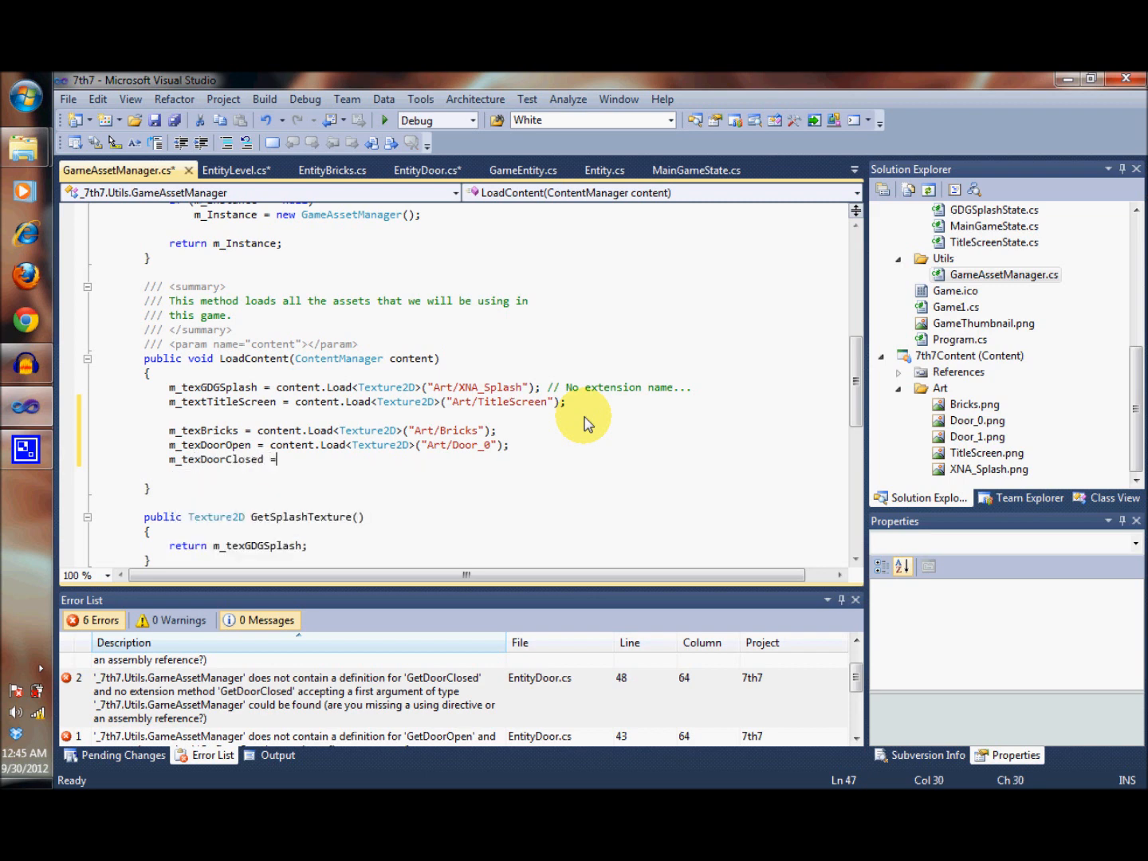
{"action": "type", "text": "content.L"}
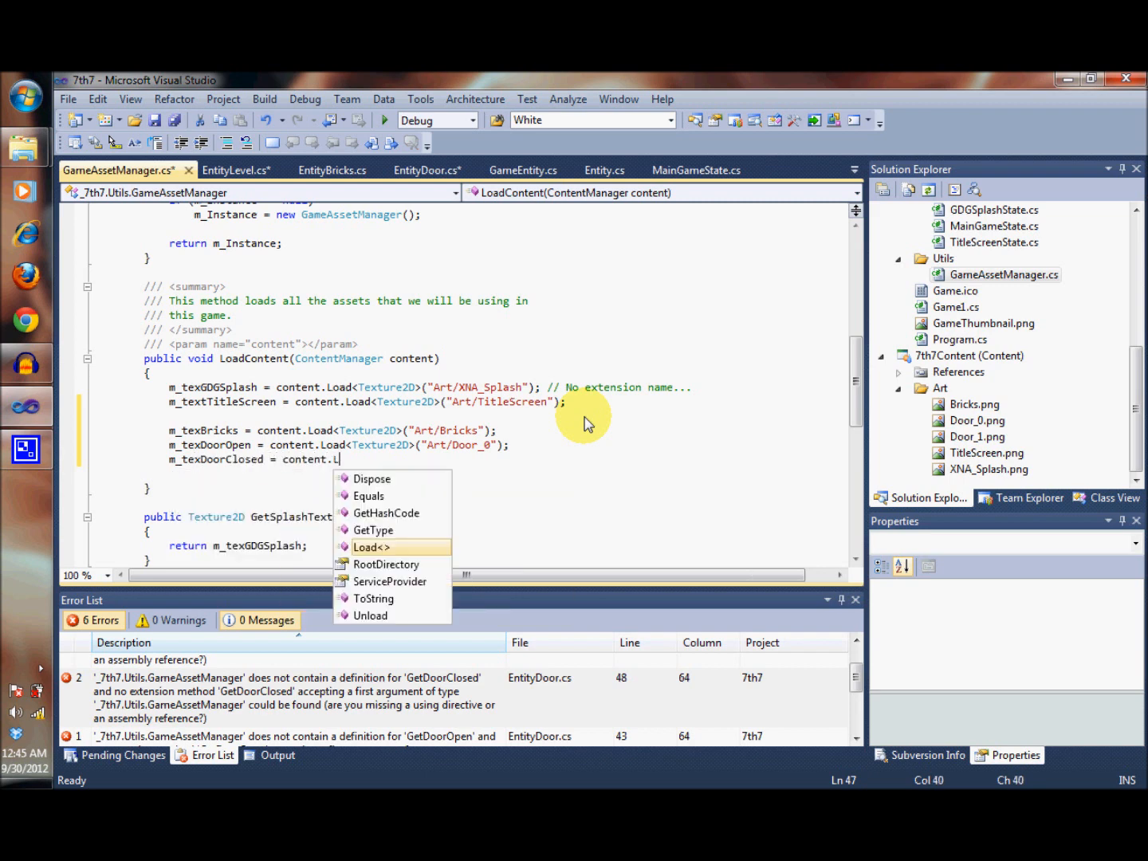
{"action": "type", "text": "oad<Tex"}
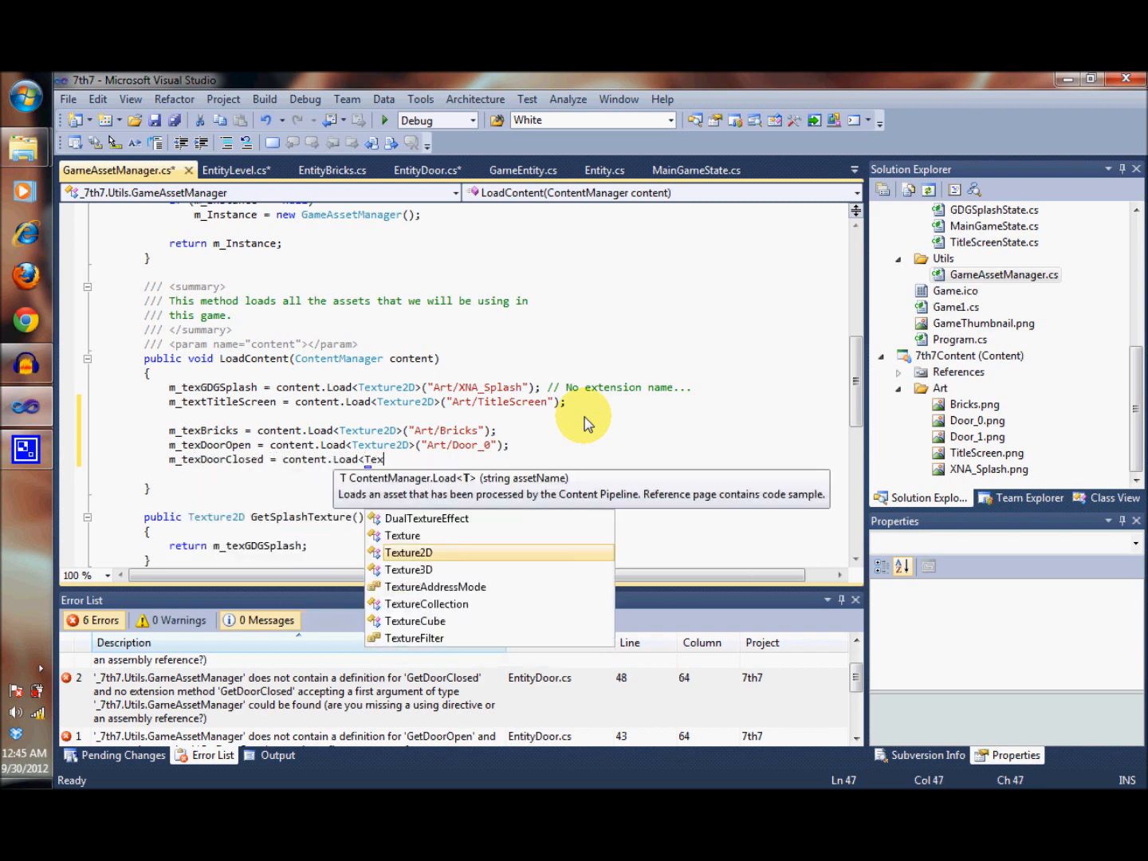
{"action": "type", "text": "Texture2D>("}
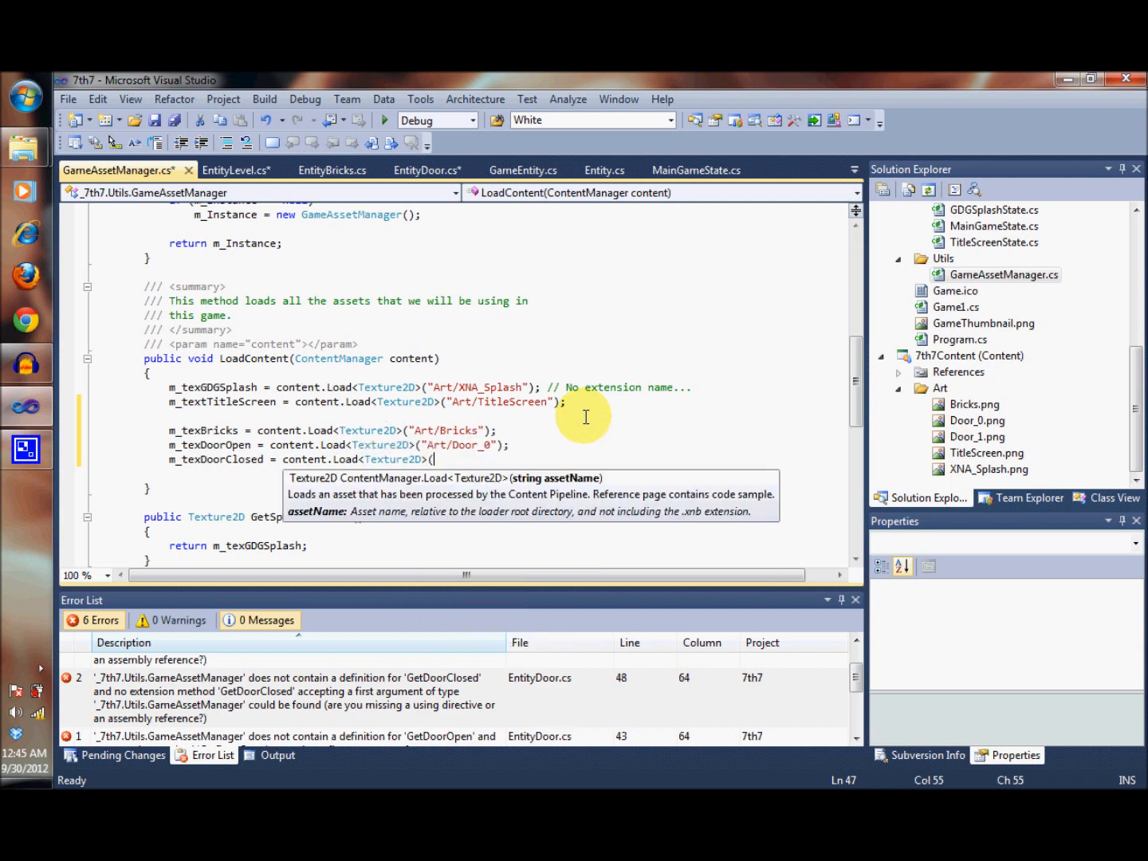
{"action": "type", "text": "\"Art/Door_1\");"}
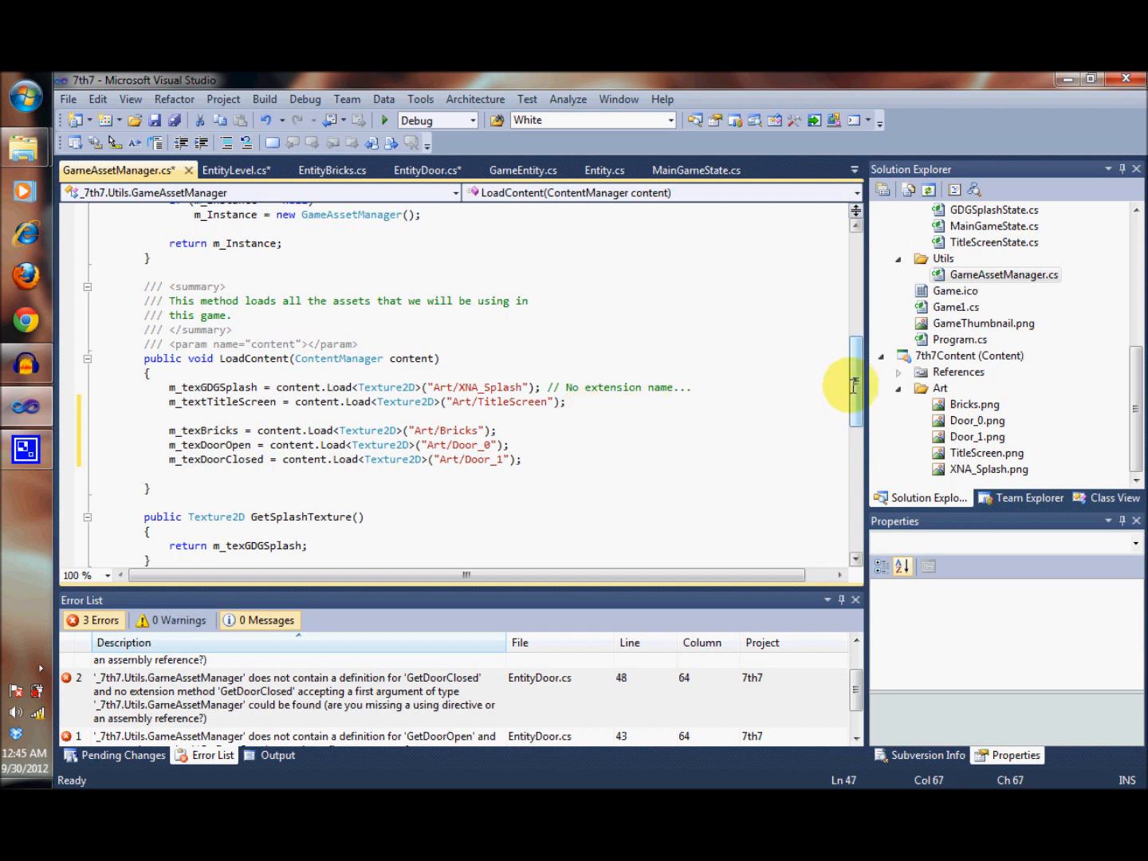
{"action": "mouse_move", "coordinate": [761, 411]}
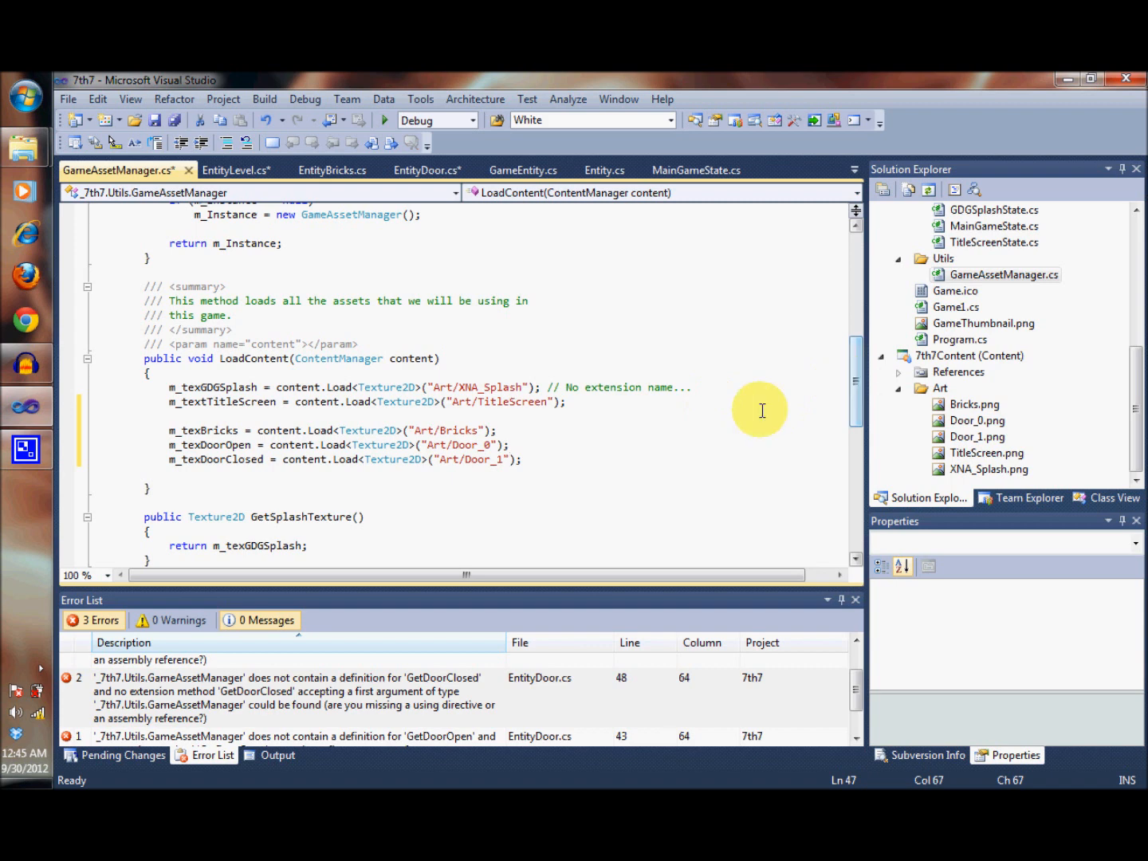
Add a public Texture2D GetDoorOpen() method returning m_texDoorOpen after GetTitleScreen.
{"action": "scroll", "scroll_direction": "down", "scroll_amount": 3}
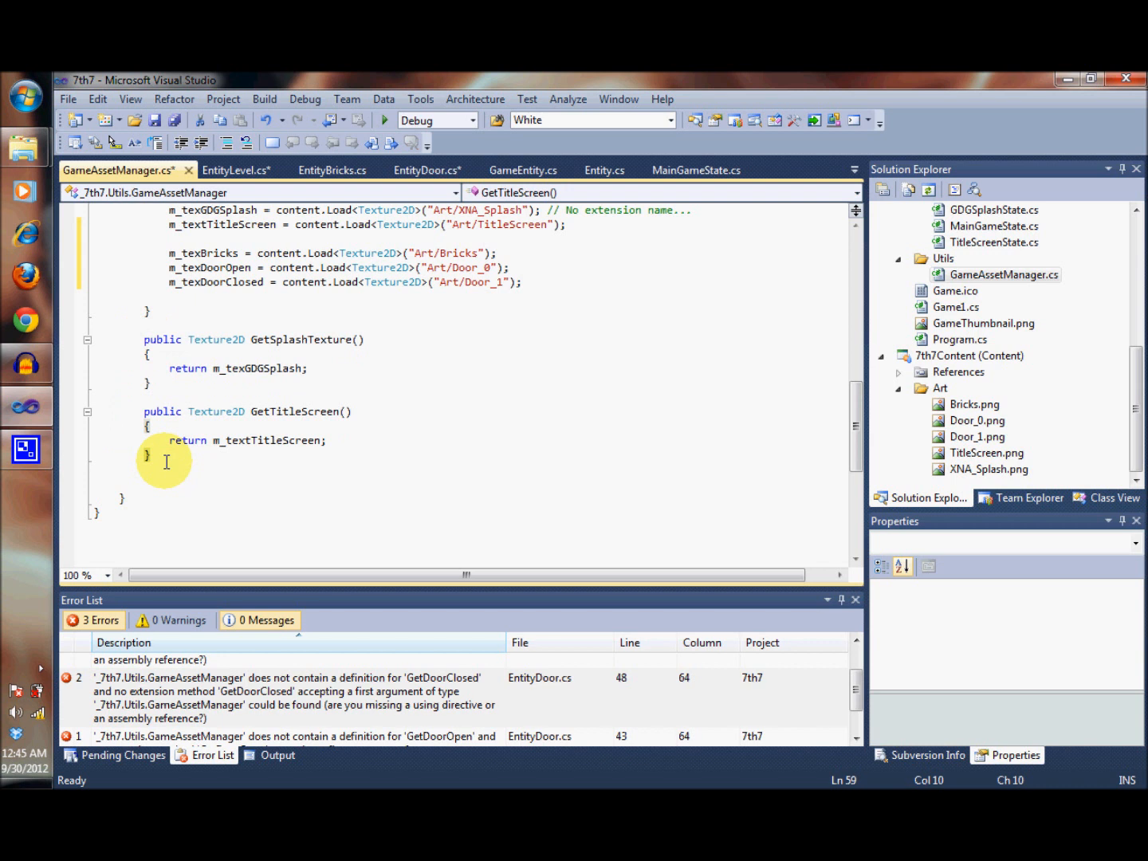
{"action": "left_click", "coordinate": [147, 467]}
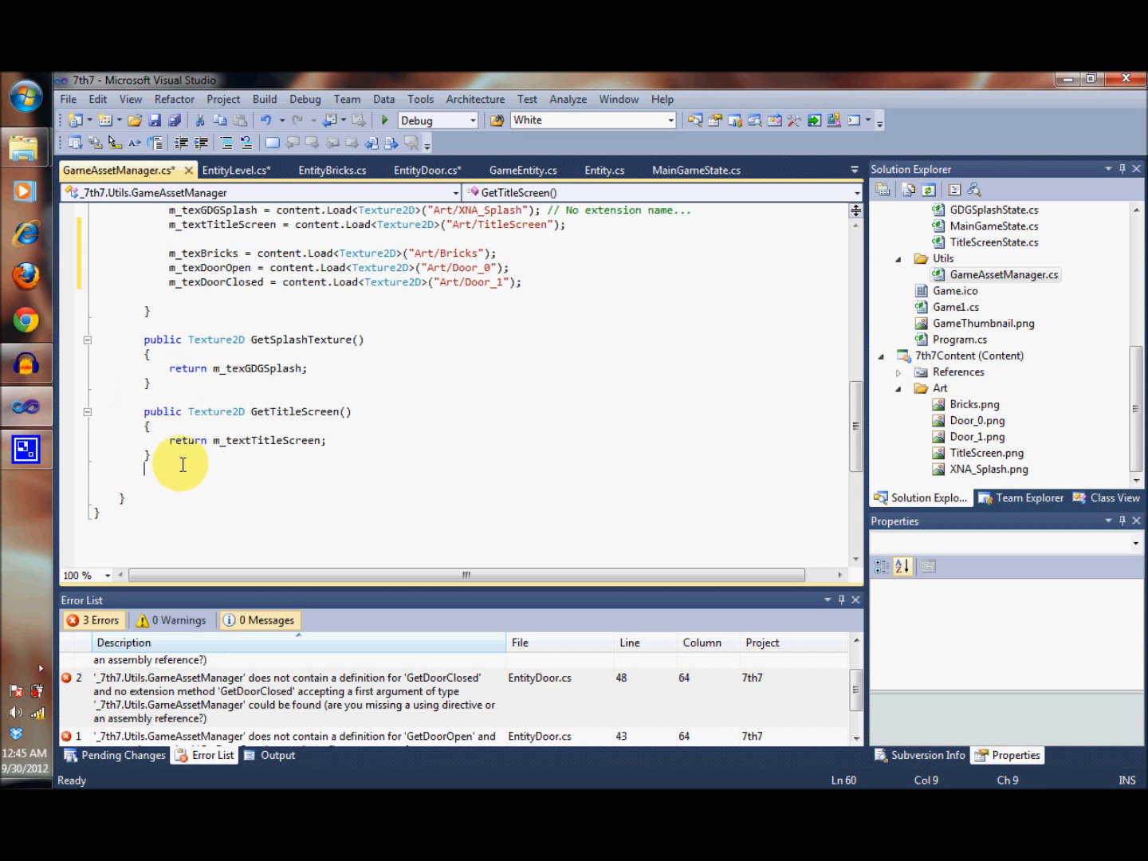
{"action": "type", "text": "public Texture2D"}
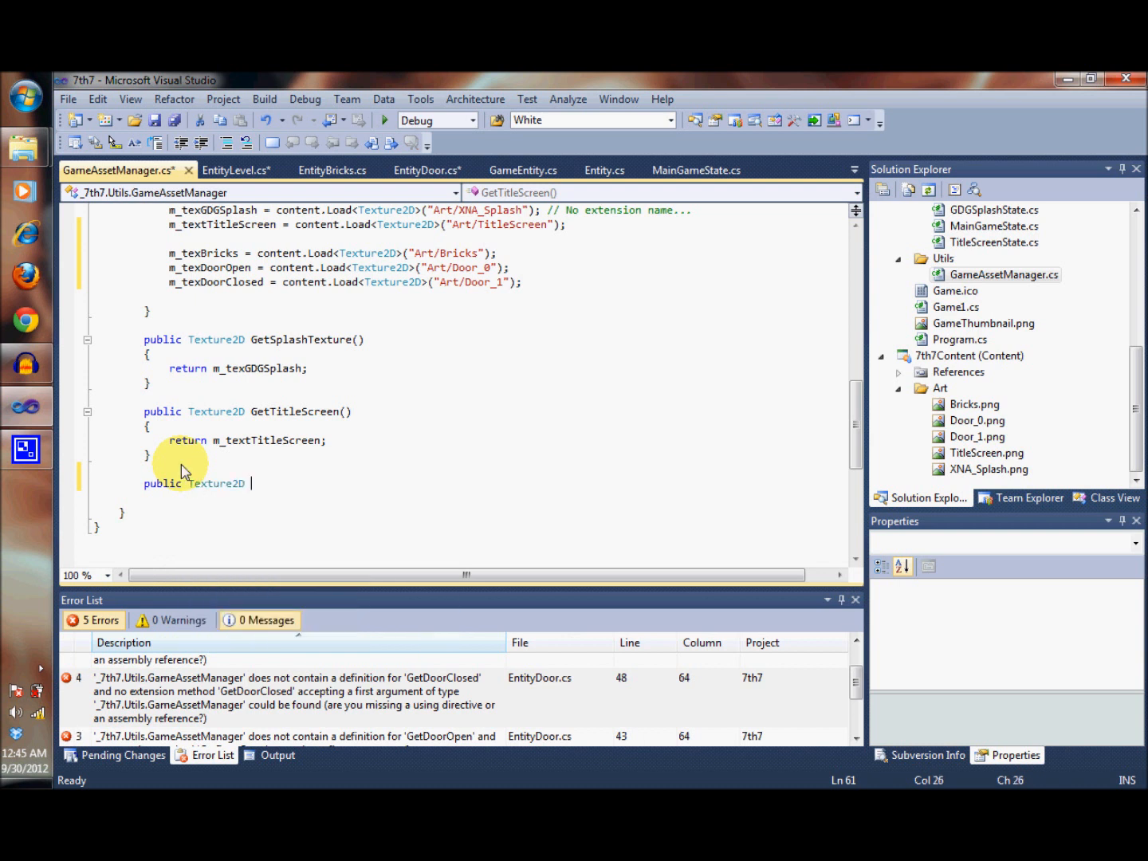
{"action": "type", "text": "GetOp"}
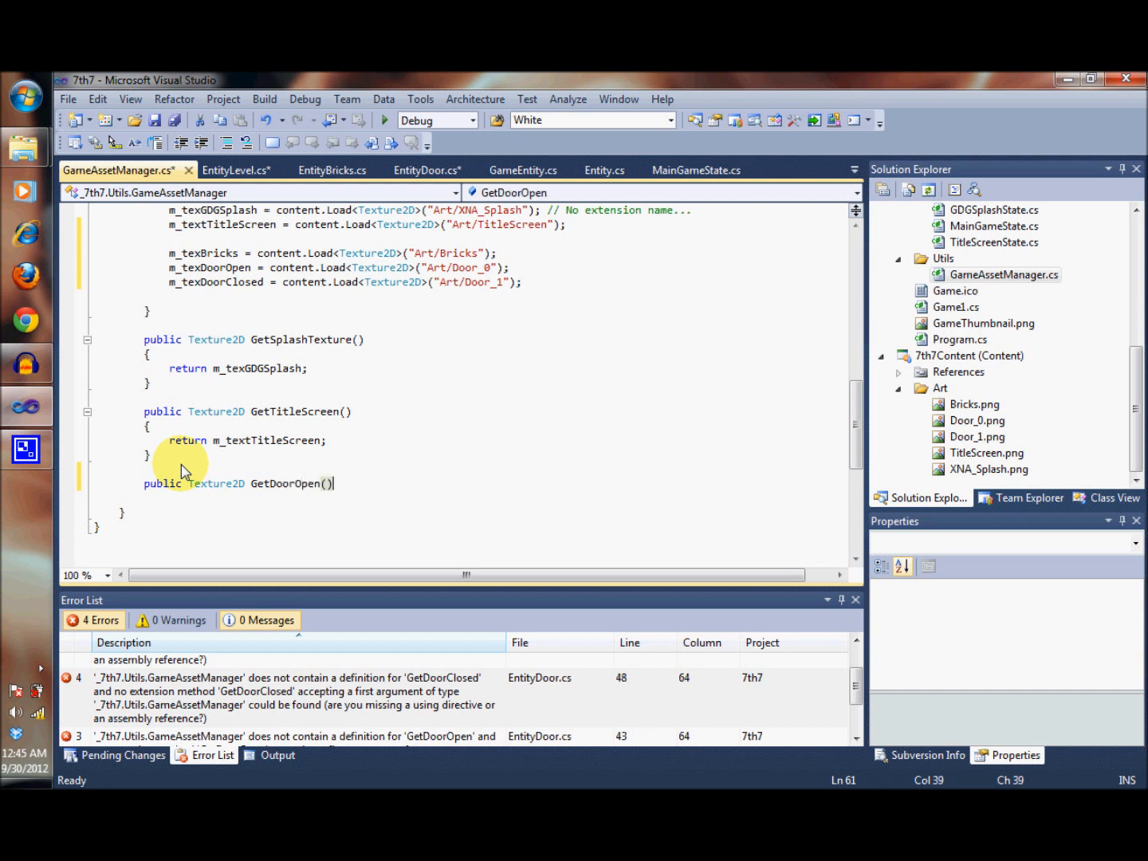
{"action": "type", "text": "{"}
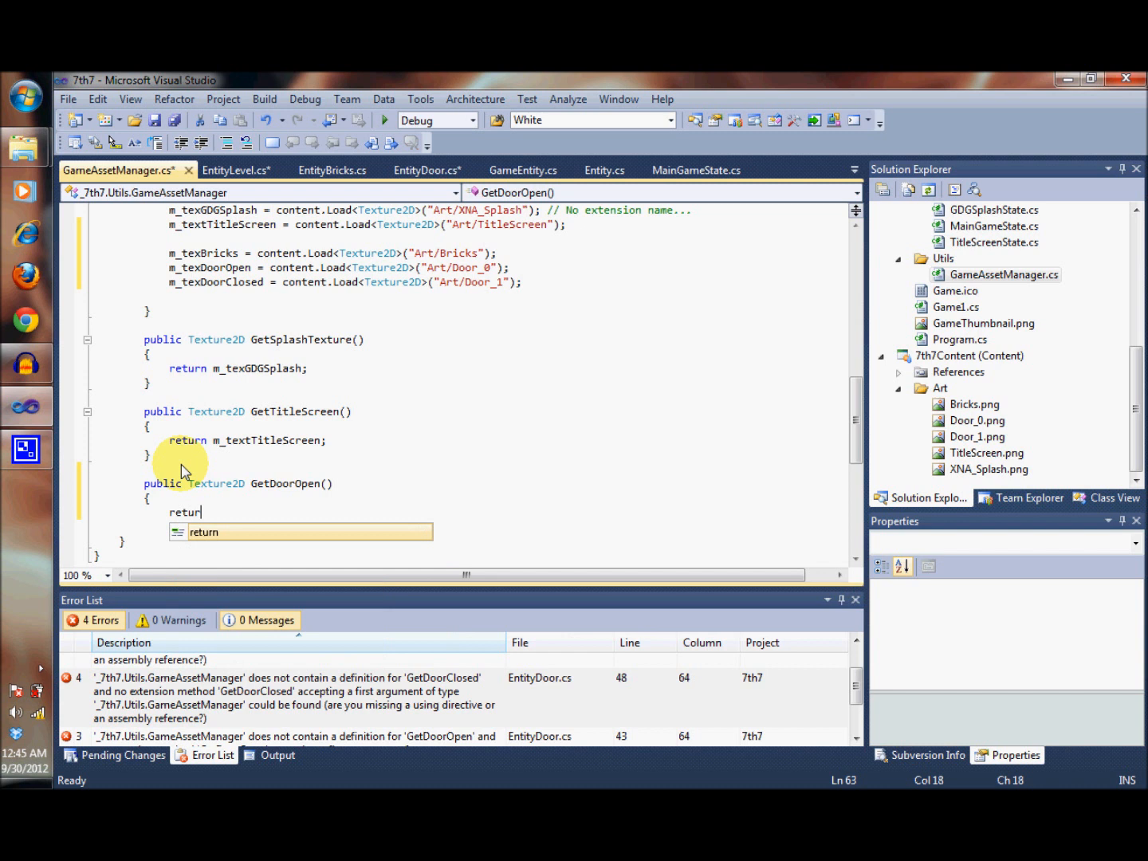
{"action": "type", "text": "m_texDoorOpen;"}
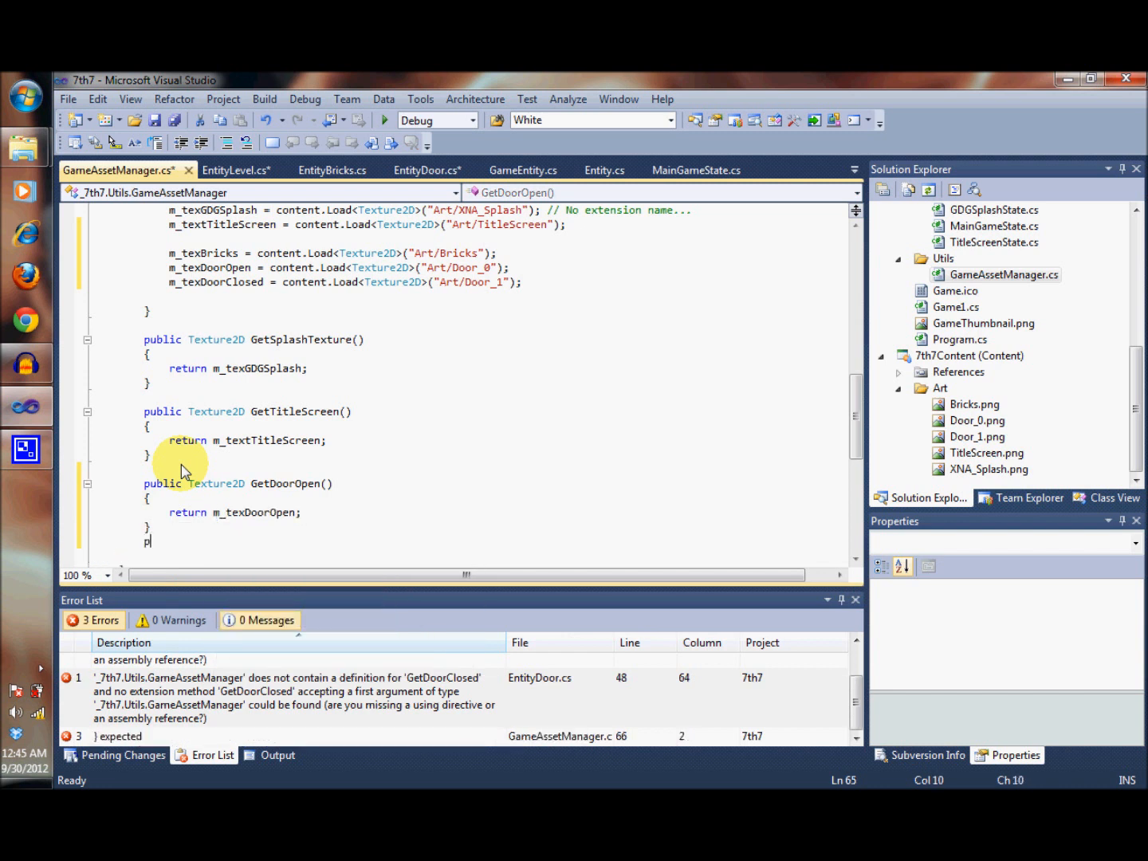
Add a public Texture2D GetDoorClosed() method returning m_texDoorClosed.
{"action": "type", "text": "ublic"}
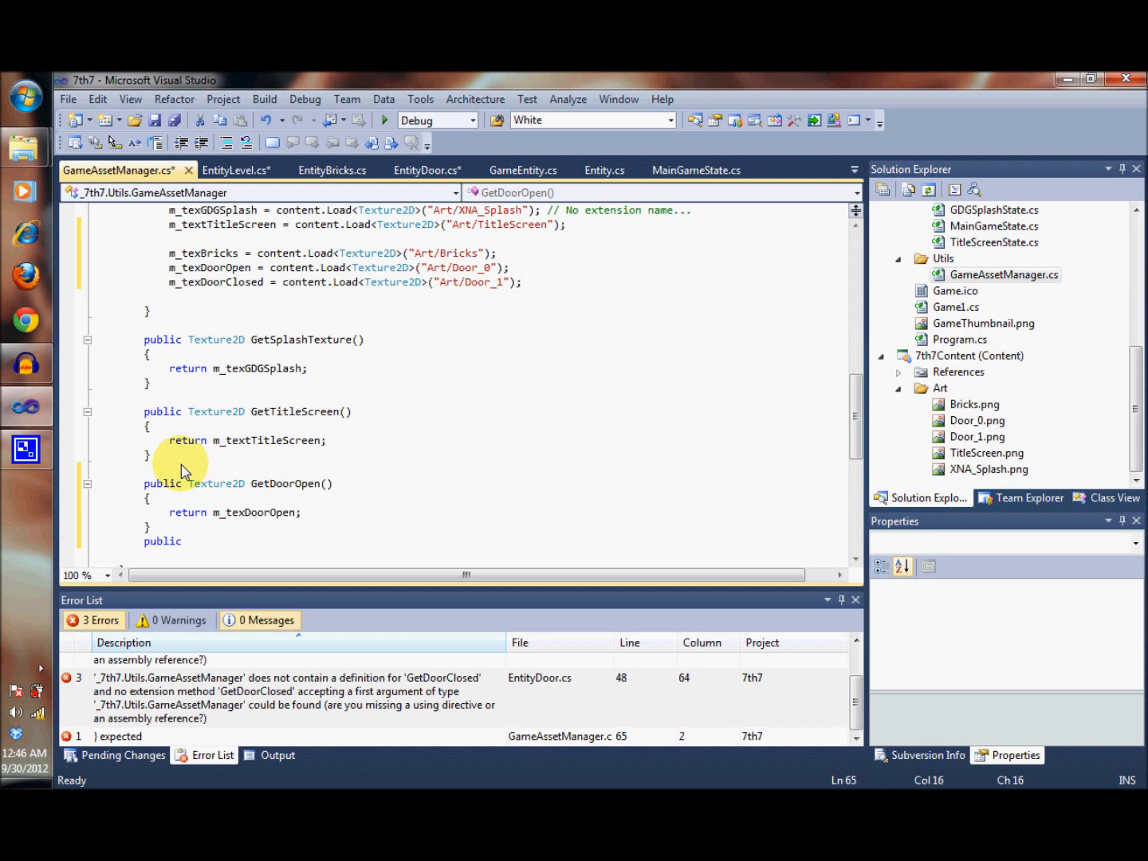
{"action": "type", "text": "Texture2D Get"}
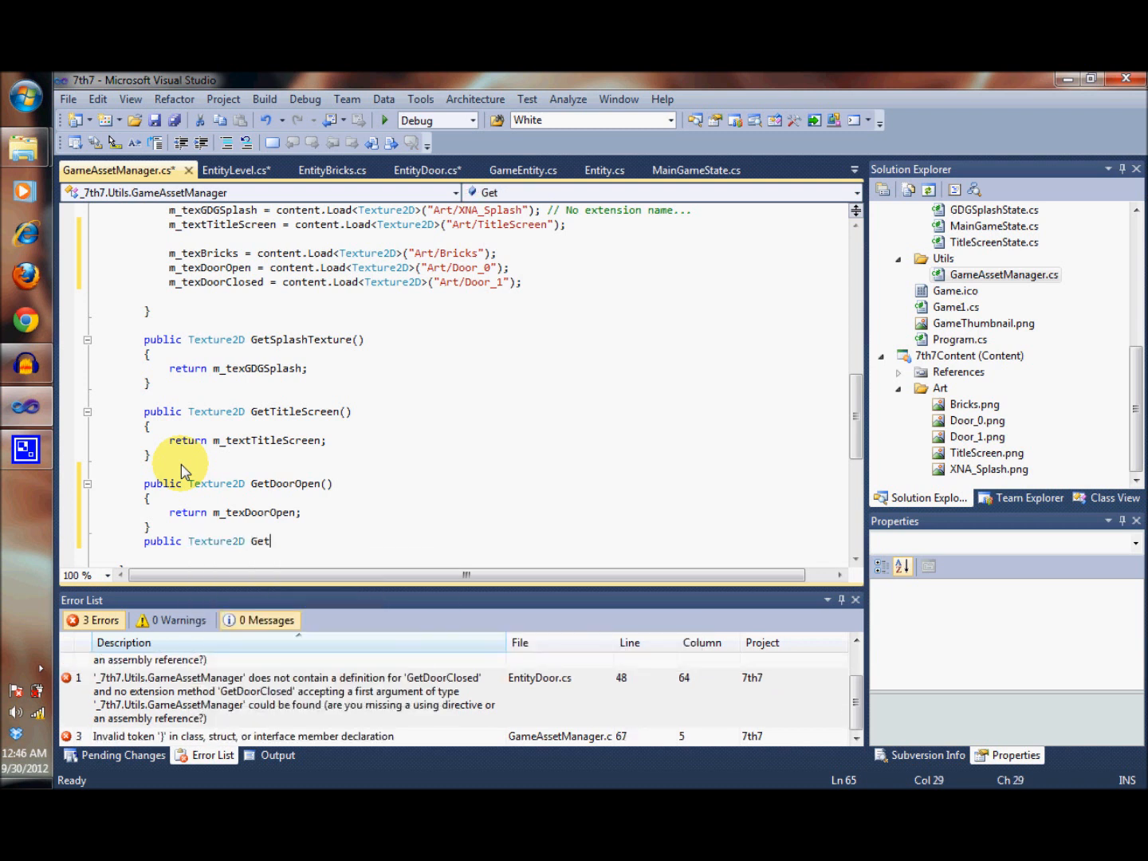
{"action": "type", "text": "DoorClos"}
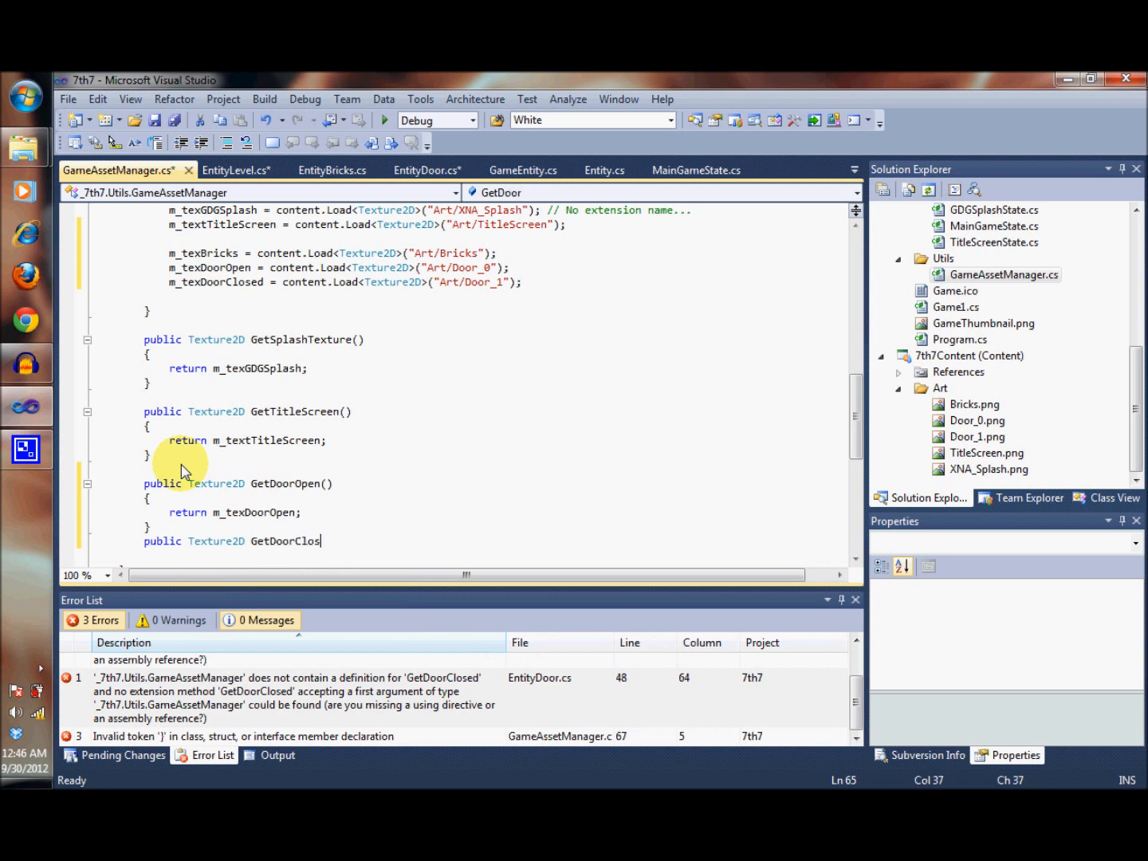
{"action": "type", "text": "ed()"}
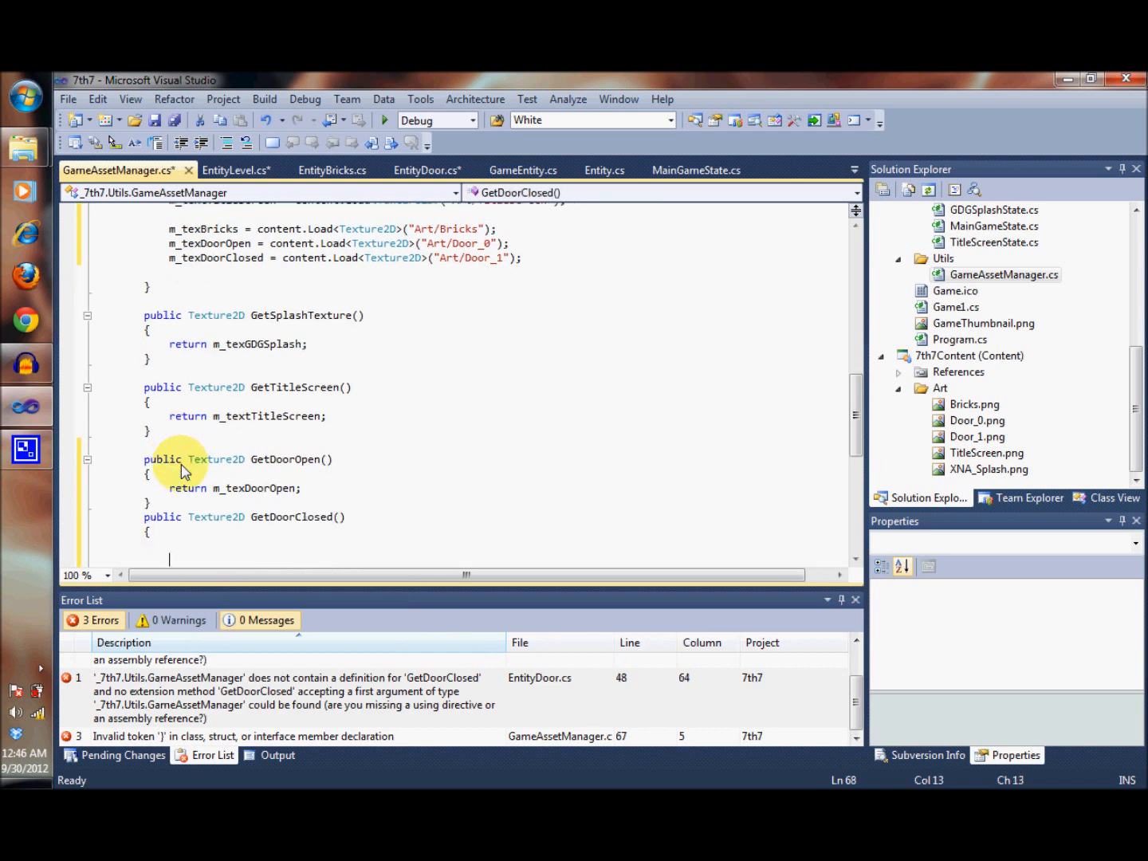
{"action": "type", "text": "return"}
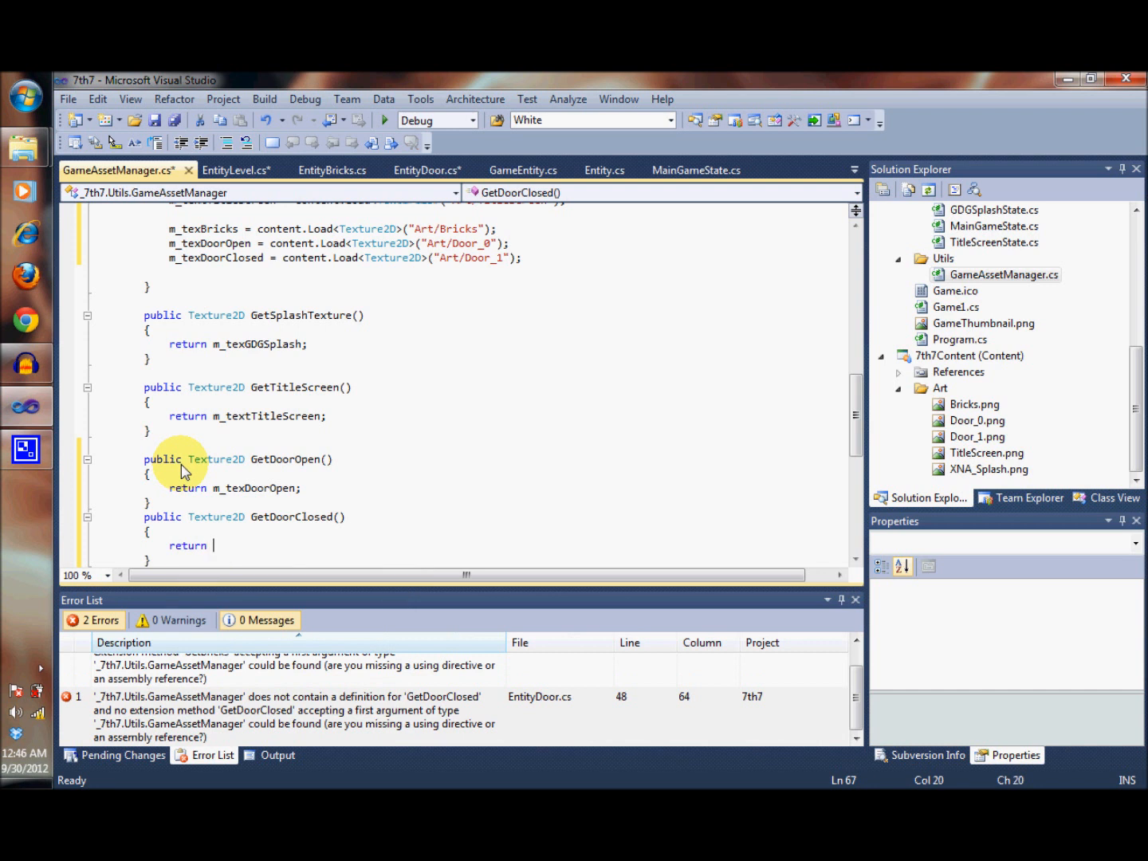
{"action": "type", "text": "m_texDoorClosed;"}
{"action": "type", "text": "public"}
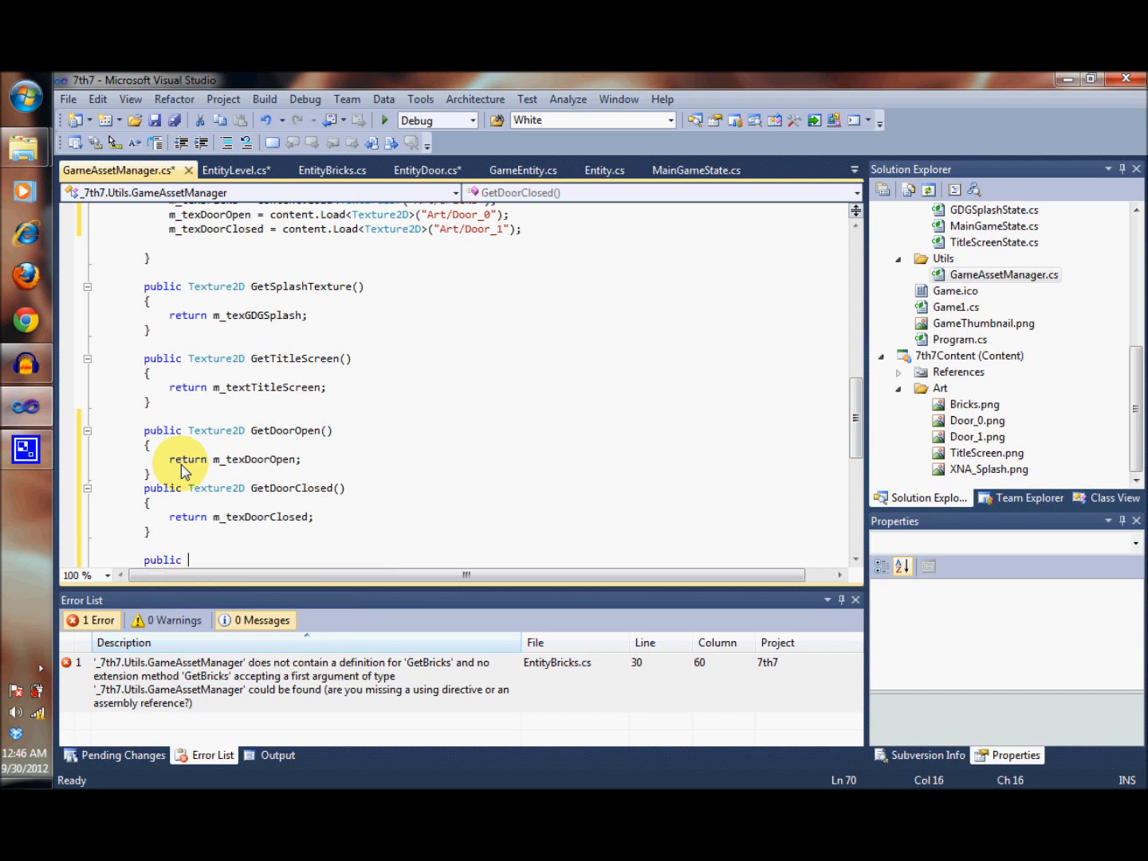
Add a public Texture2D GetBricks() method returning m_texBricks, clearing the error list.
{"action": "type", "text": "Te"}
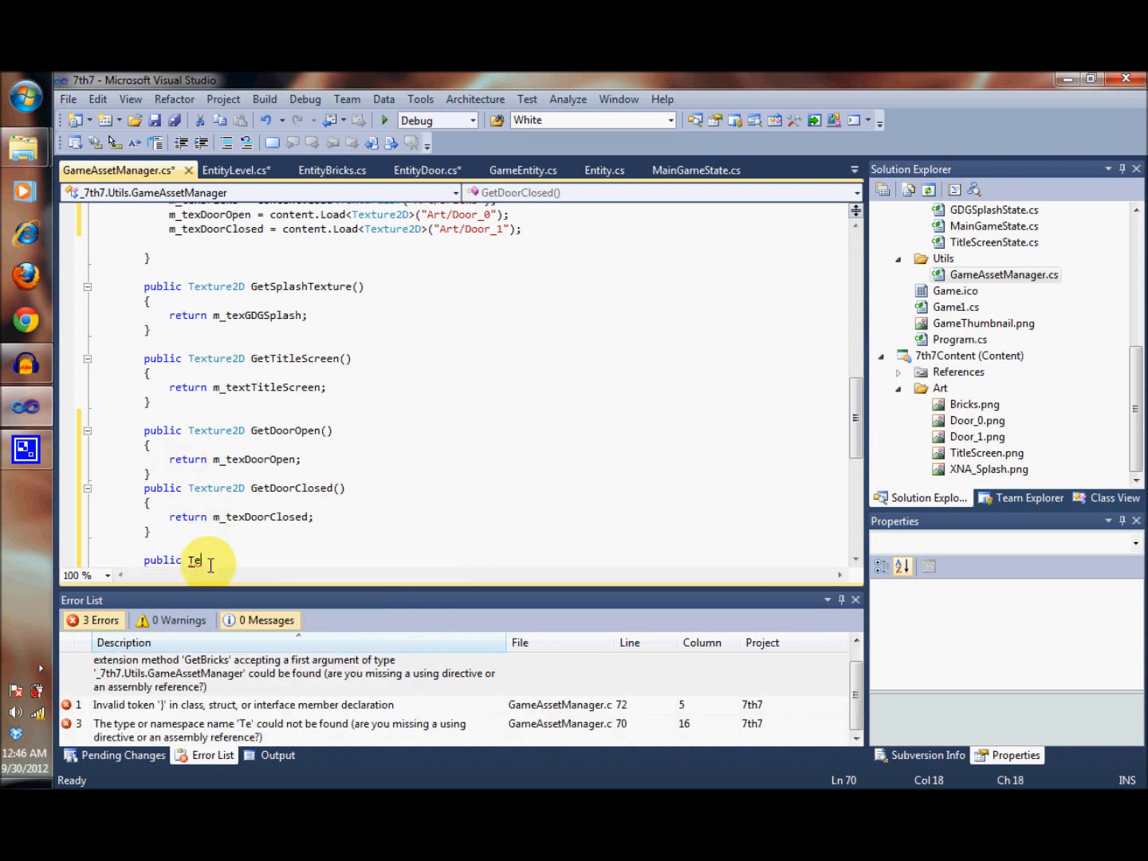
{"action": "type", "text": "x"}
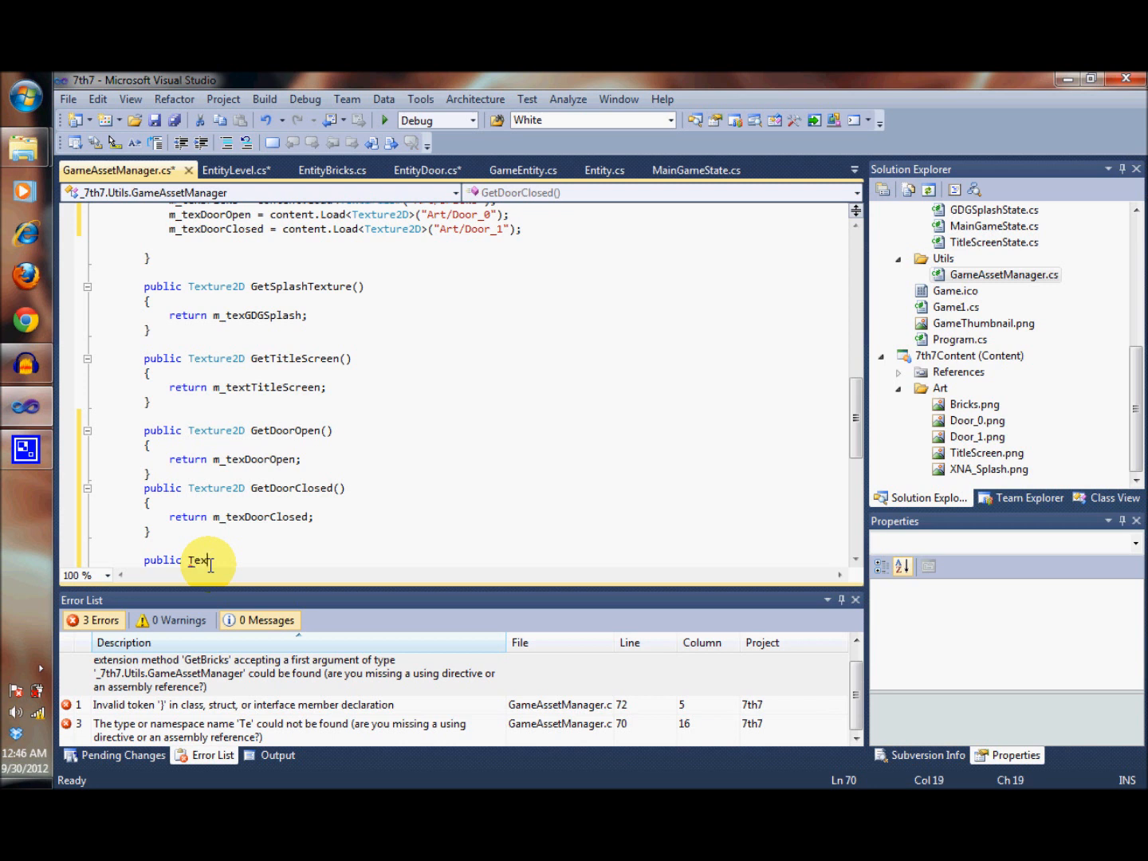
{"action": "type", "text": "ture2D"}
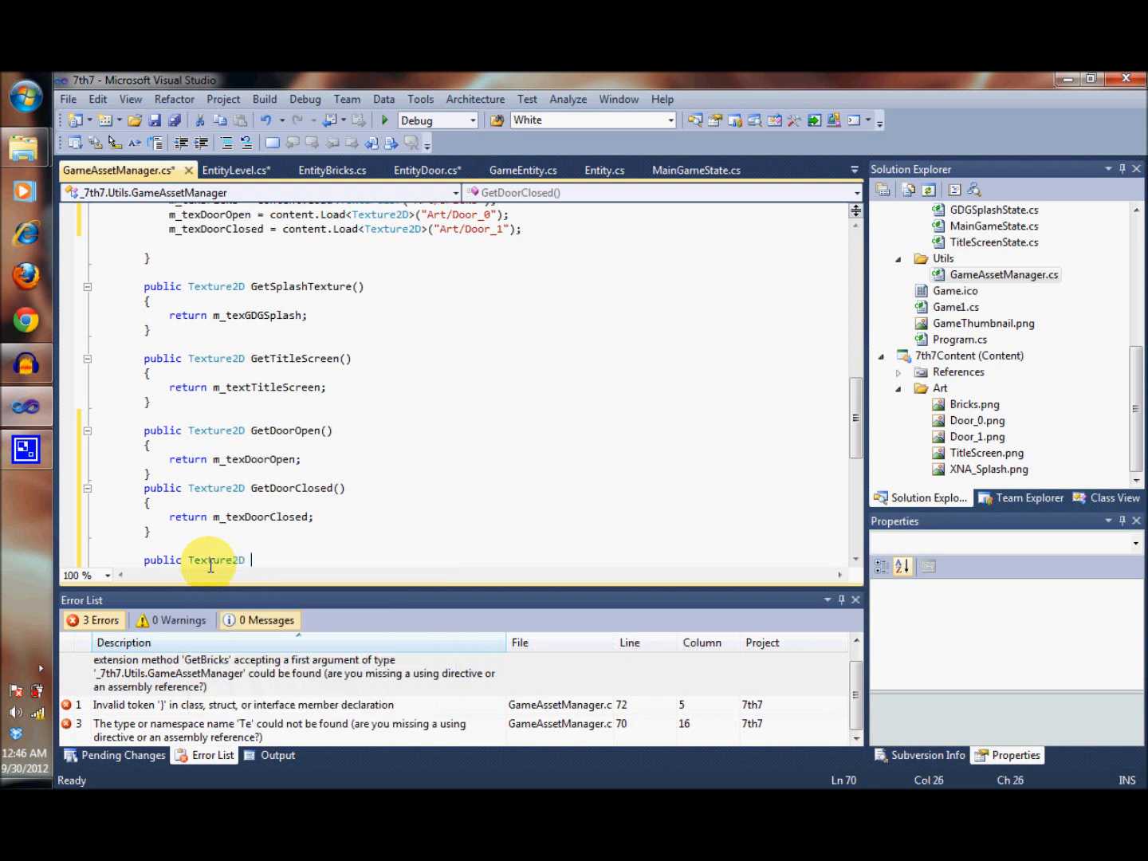
{"action": "type", "text": "GetBricks("}
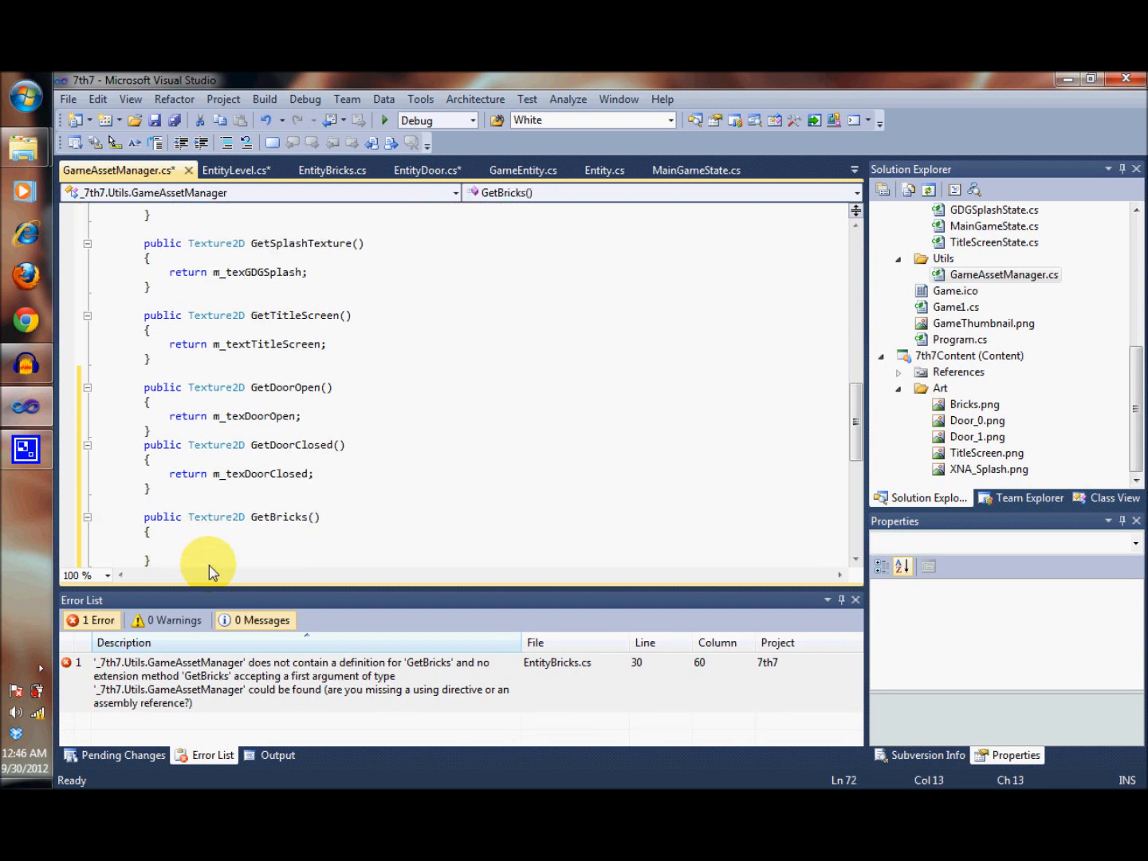
{"action": "type", "text": "return m"}
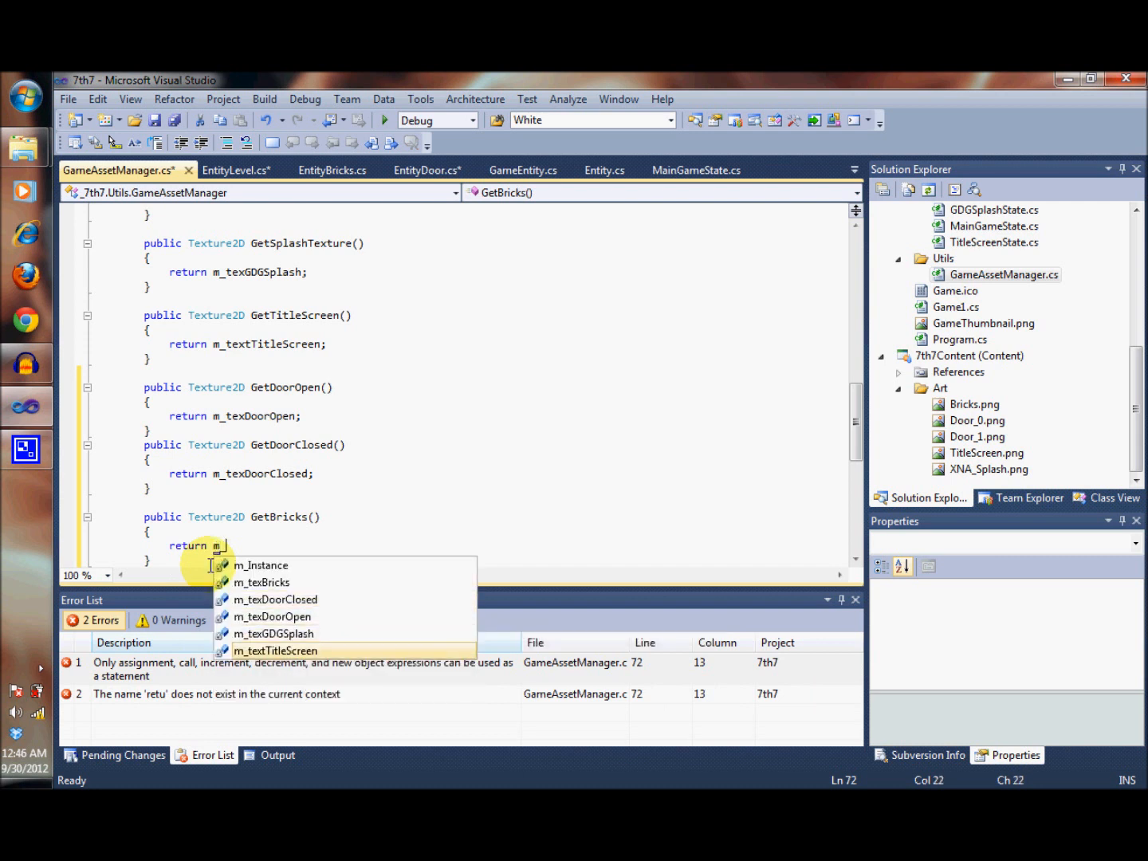
{"action": "type", "text": "_texBricks;"}
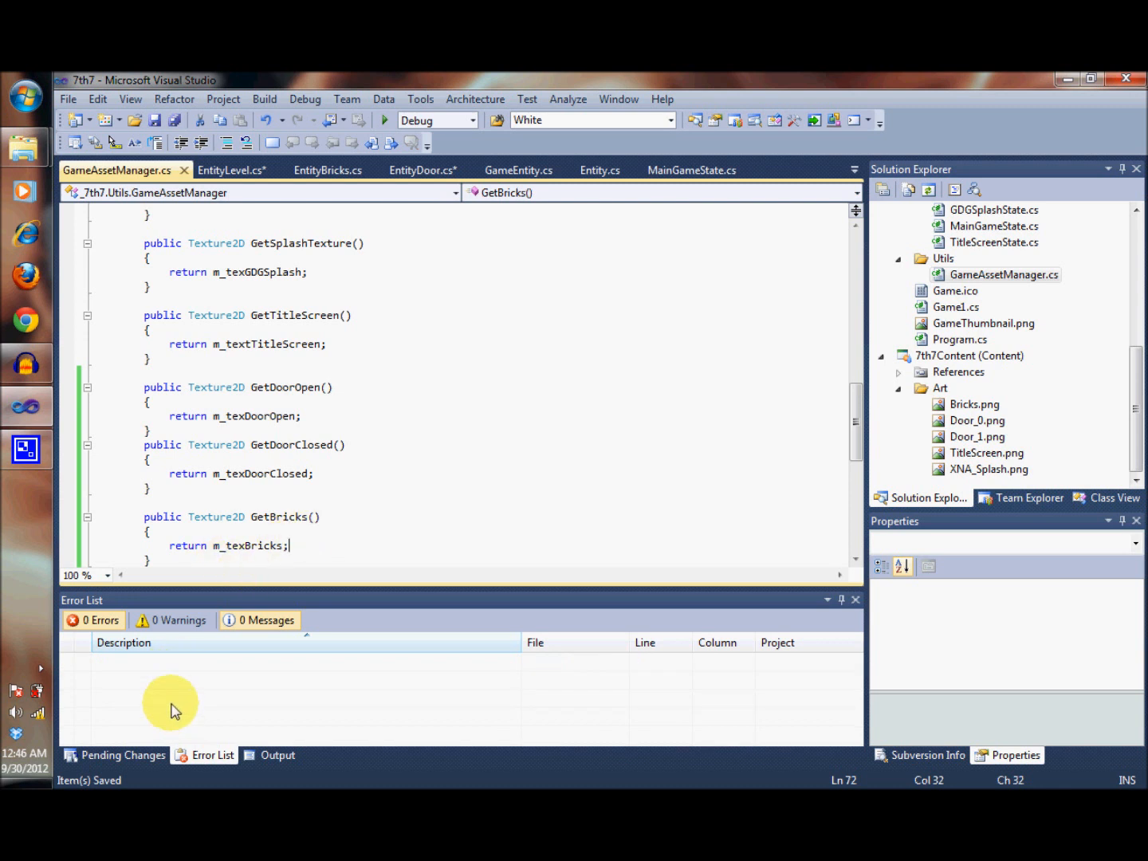
{"action": "mouse_move", "coordinate": [586, 706]}
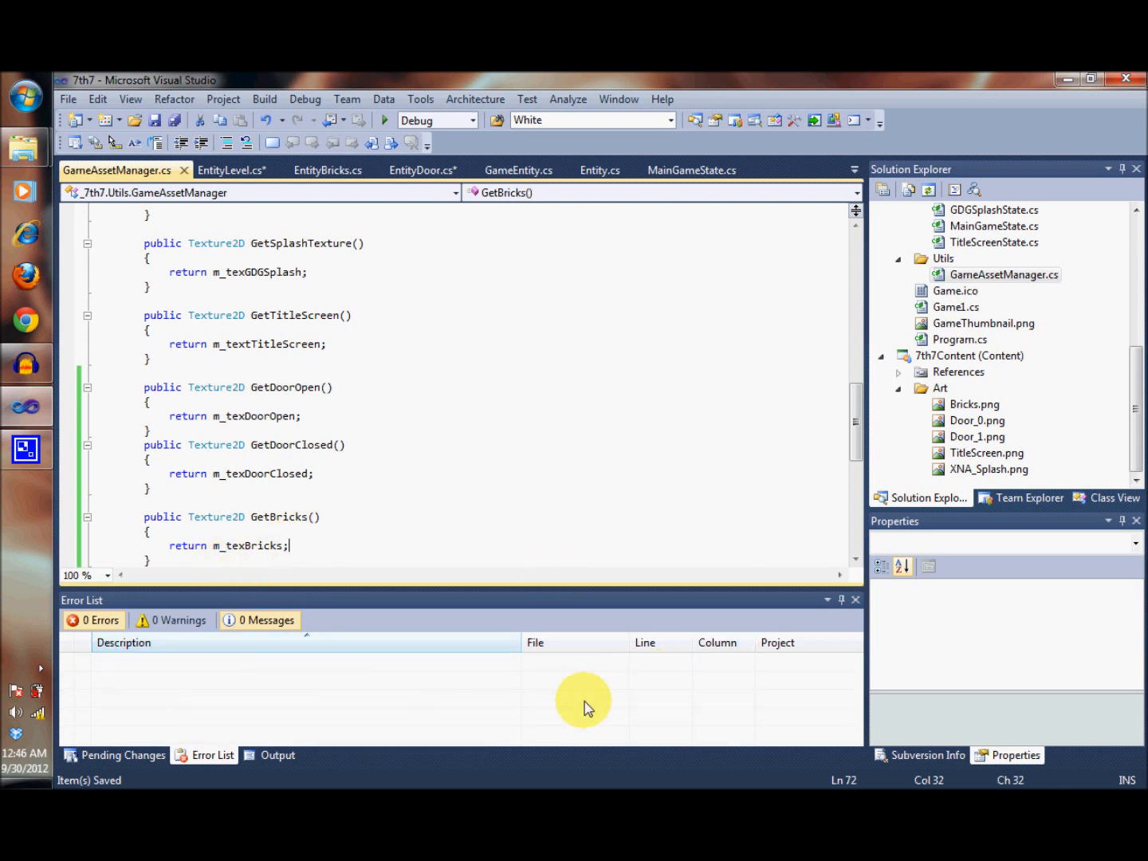
Save and switch to the EntityDoor.cs code.
{"action": "scroll", "scroll_direction": "down", "scroll_amount": 3}
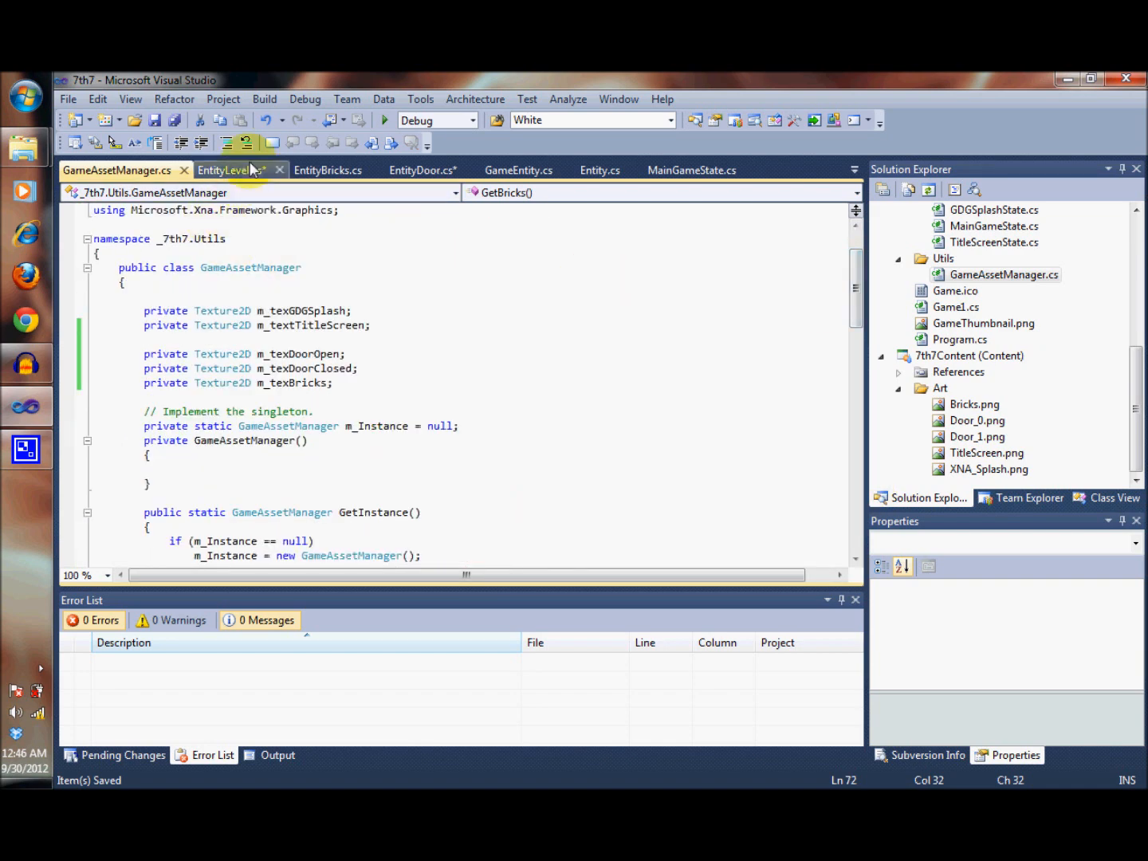
{"action": "left_click", "coordinate": [423, 170]}
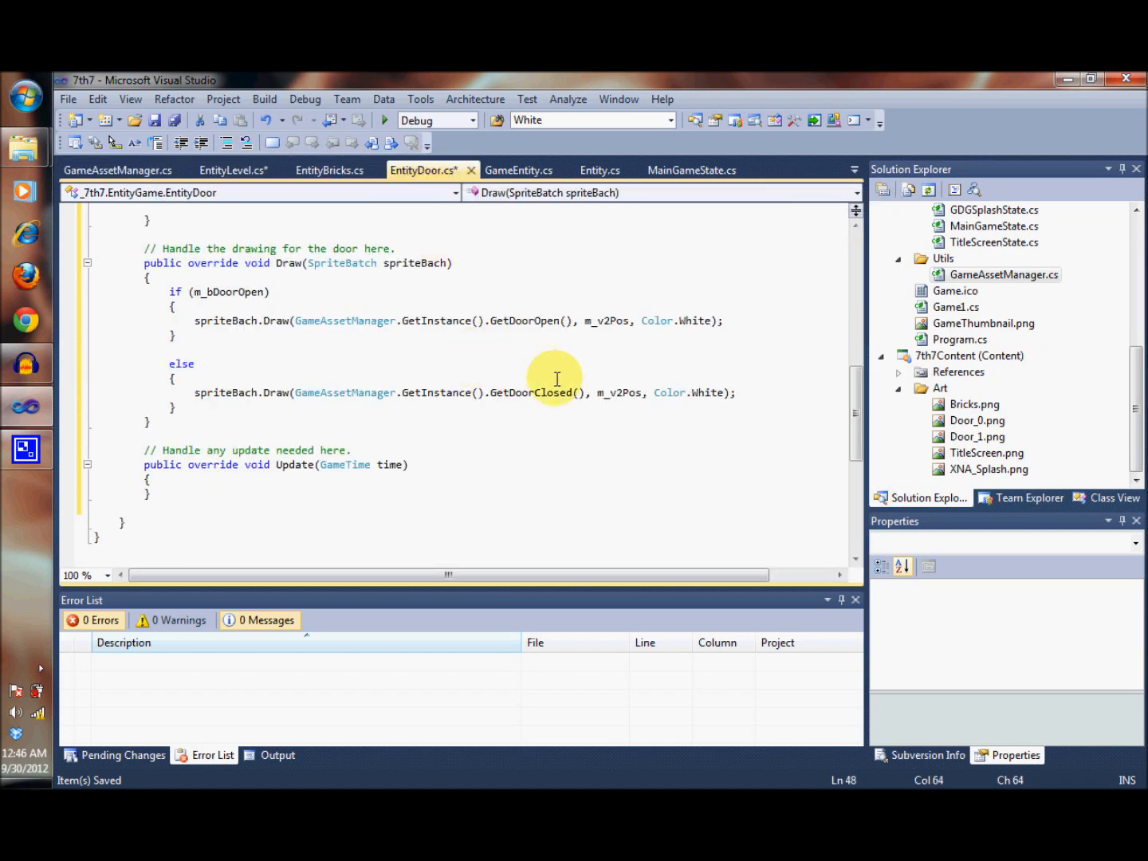